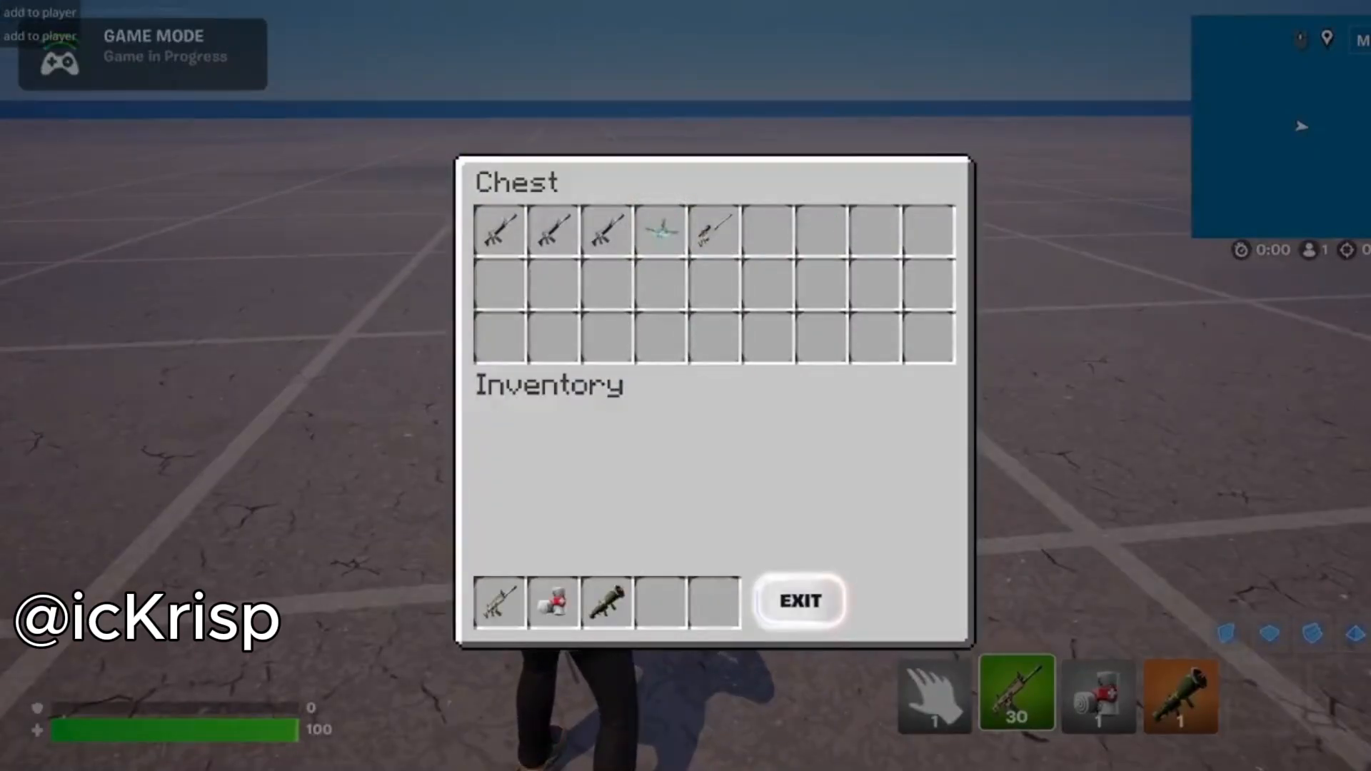
Leave the chest UI, review Custom_Medalion's components and icon, and open the Item Component docs.
left_click(798, 601)
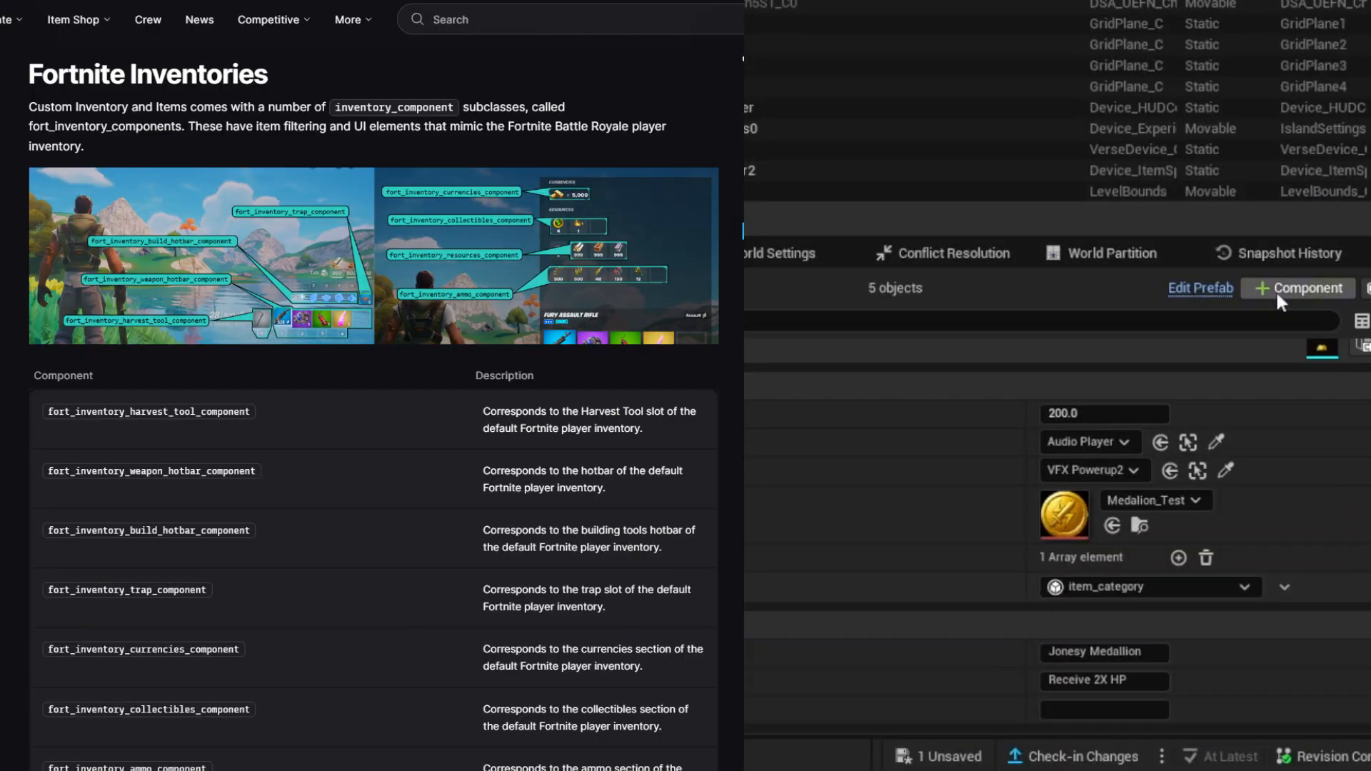
left_click(1298, 288)
type("meda")
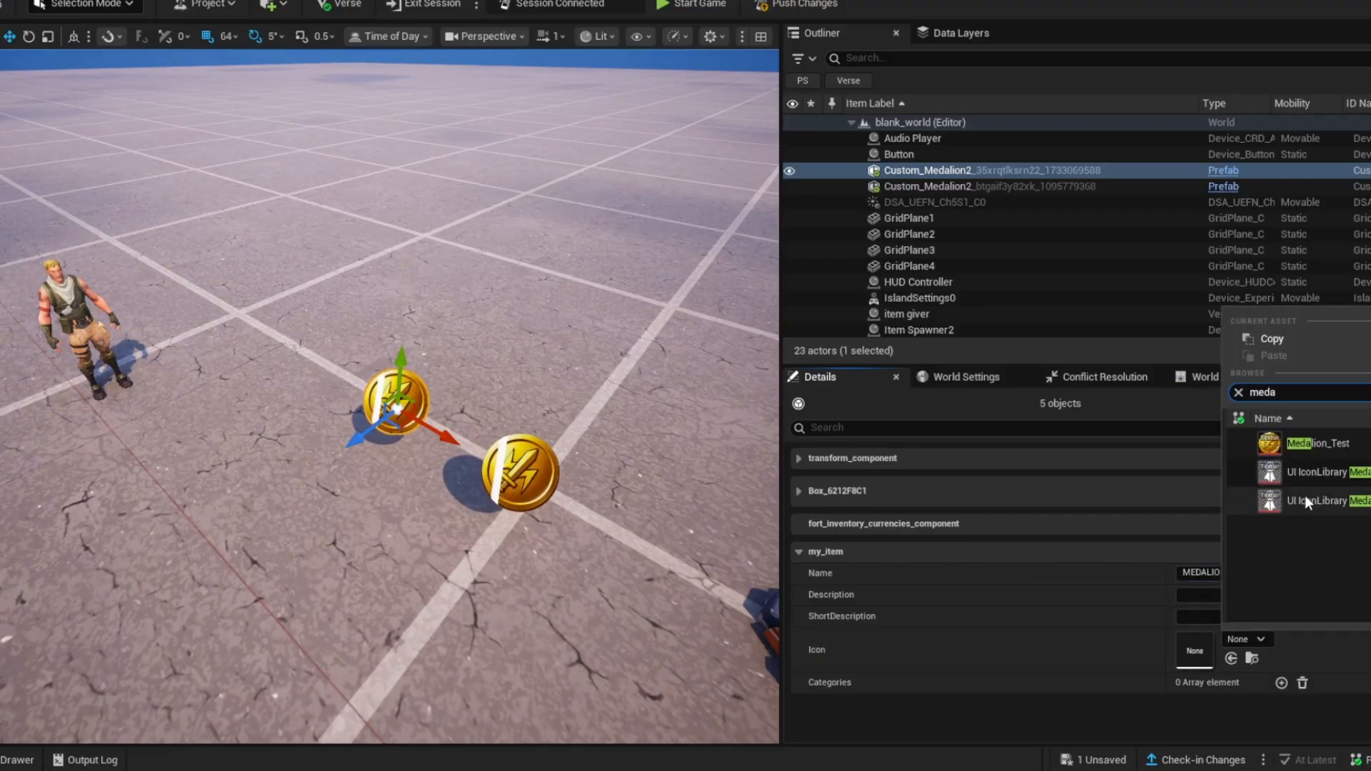
left_click(692, 4)
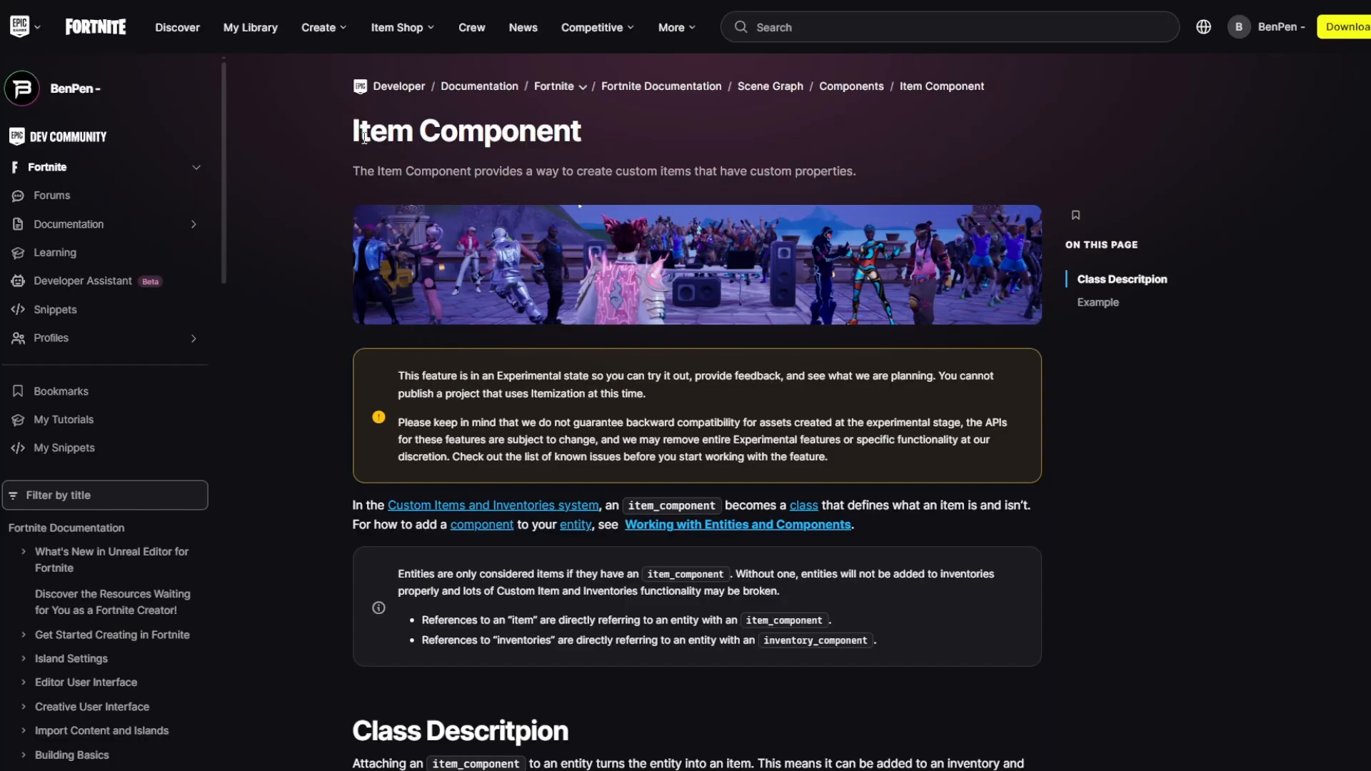
Scroll through the Item Component reference page.
scroll("down", 3)
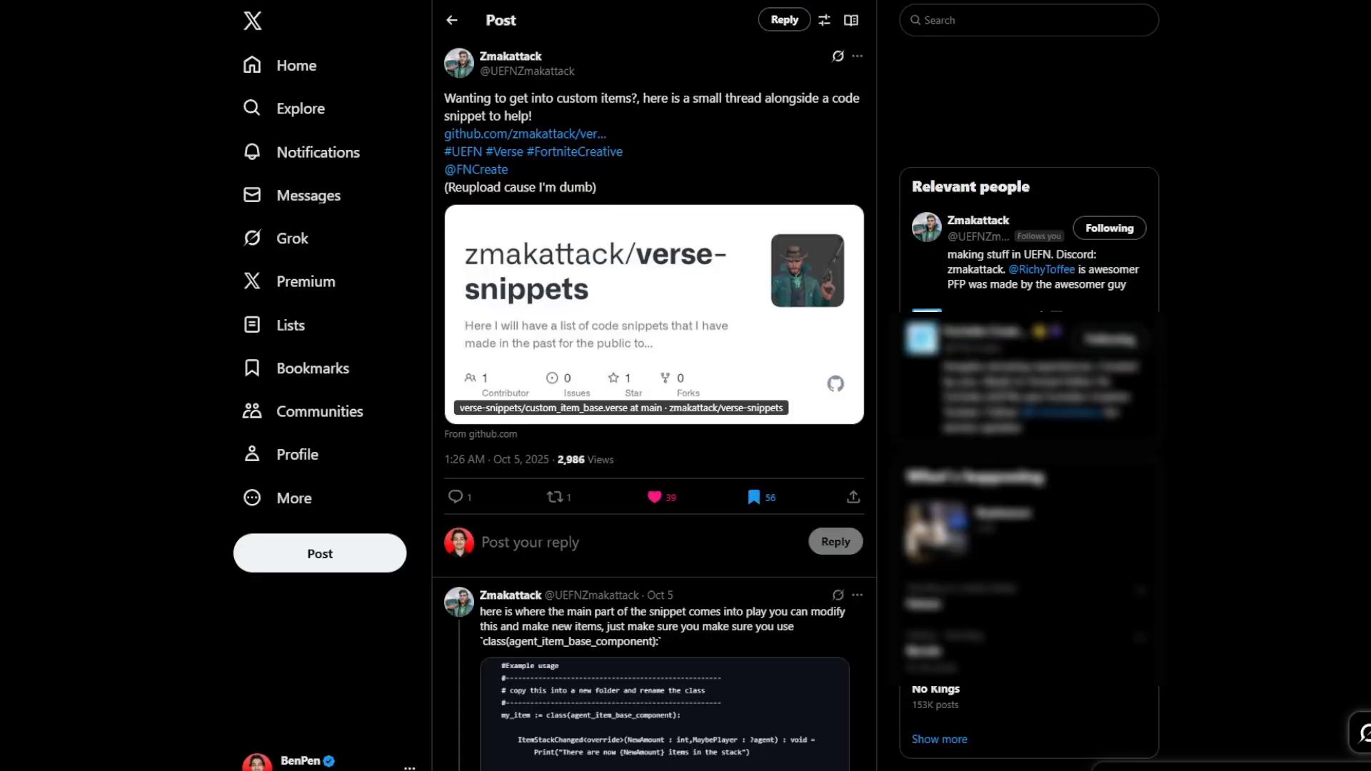
Scroll through the Zmakattack custom-items thread past its example code and screenshots.
scroll("down", 3)
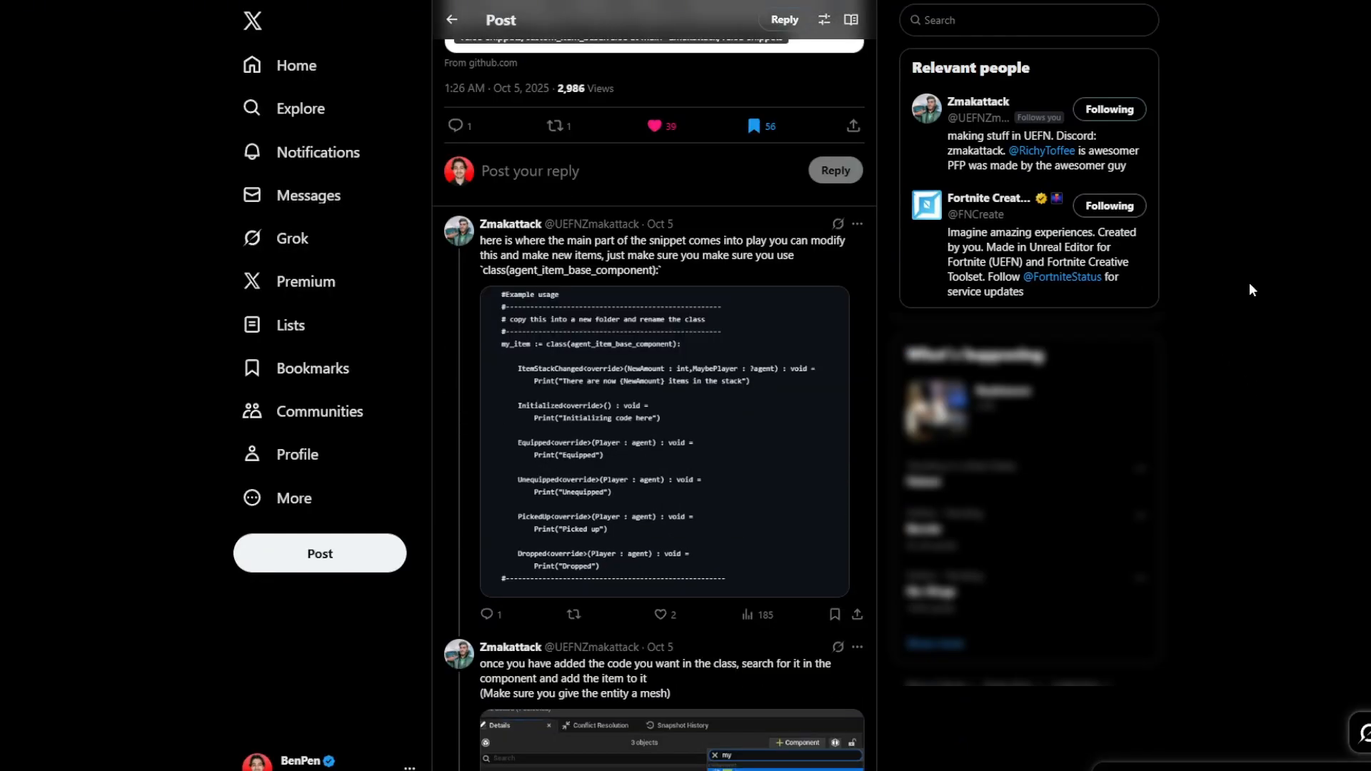
scroll("down", 3)
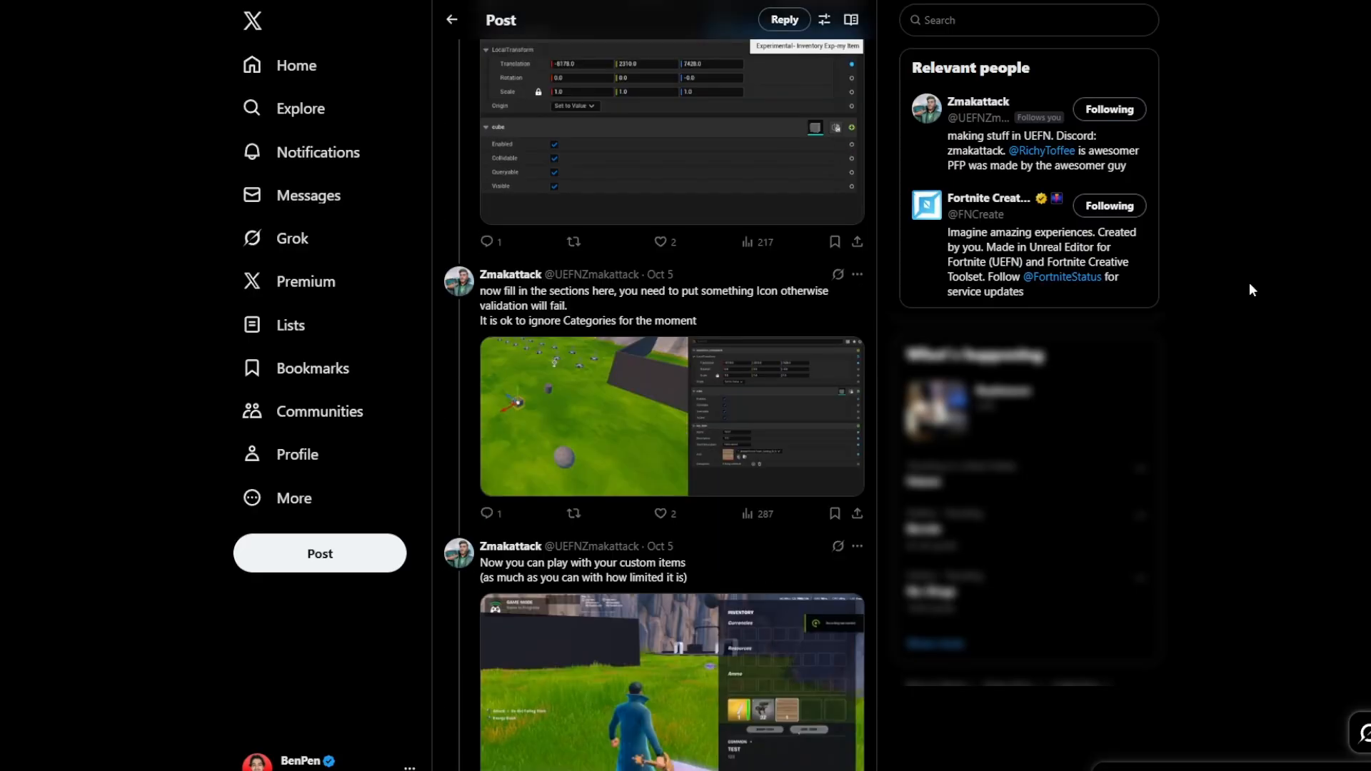
scroll("down", 3)
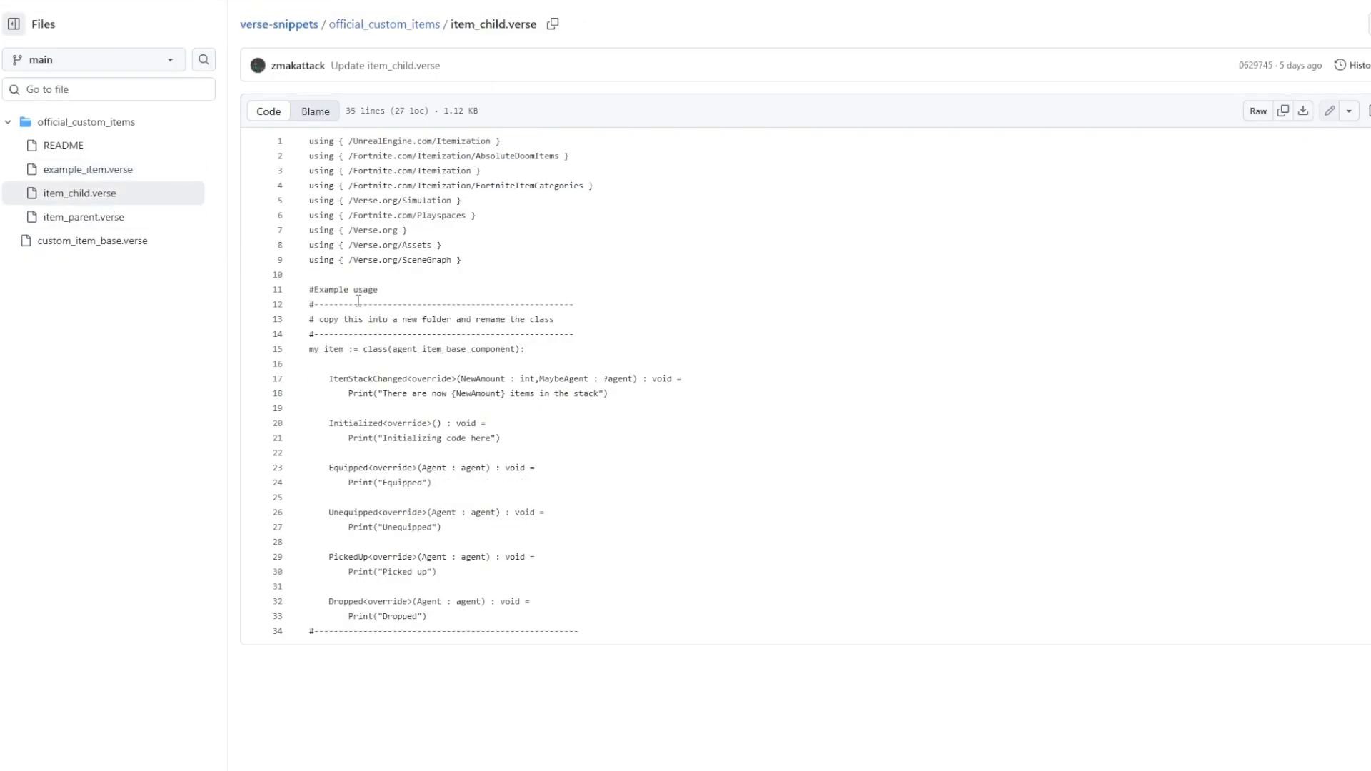
Open verse-snippets/official_custom_items/item_child.verse from the GitHub file tree.
left_click(85, 217)
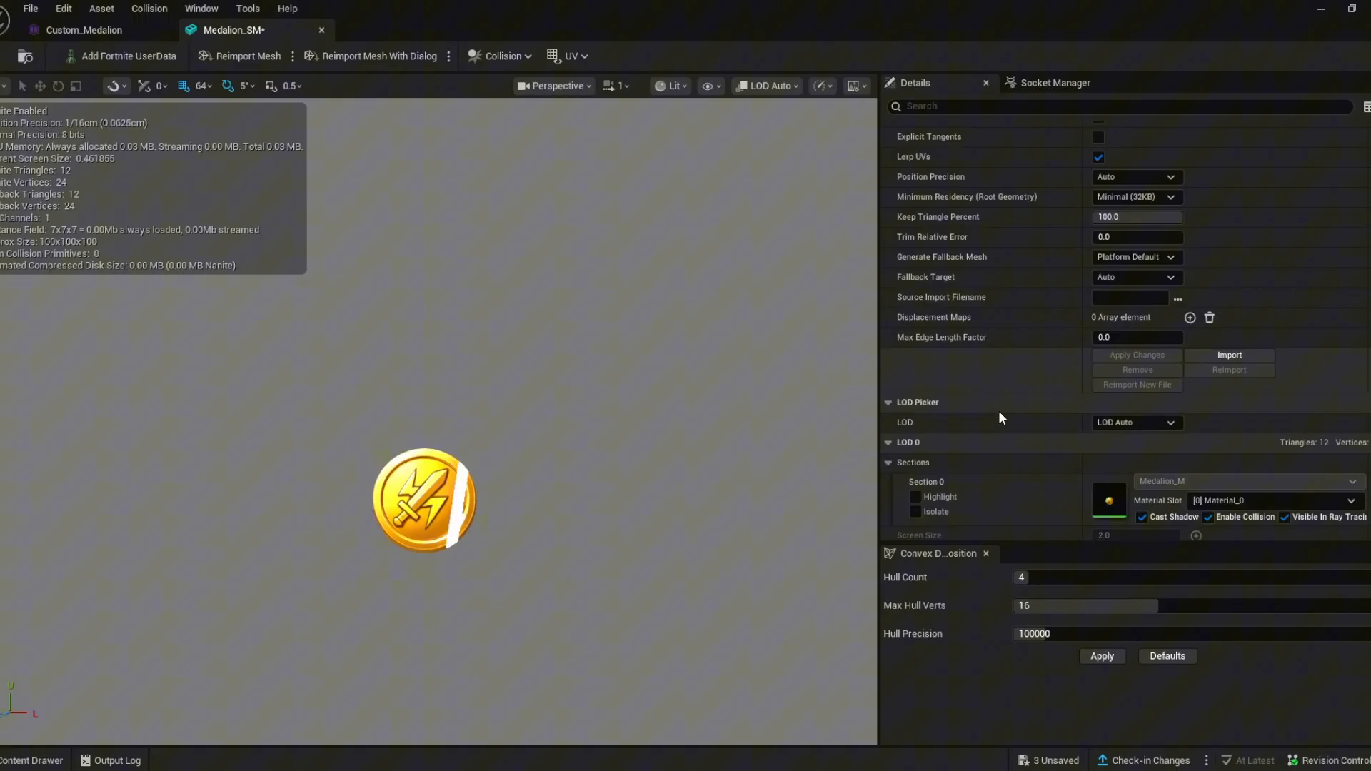
Close the mesh editor and open the new Medal_Prefab for editing.
left_click(502, 55)
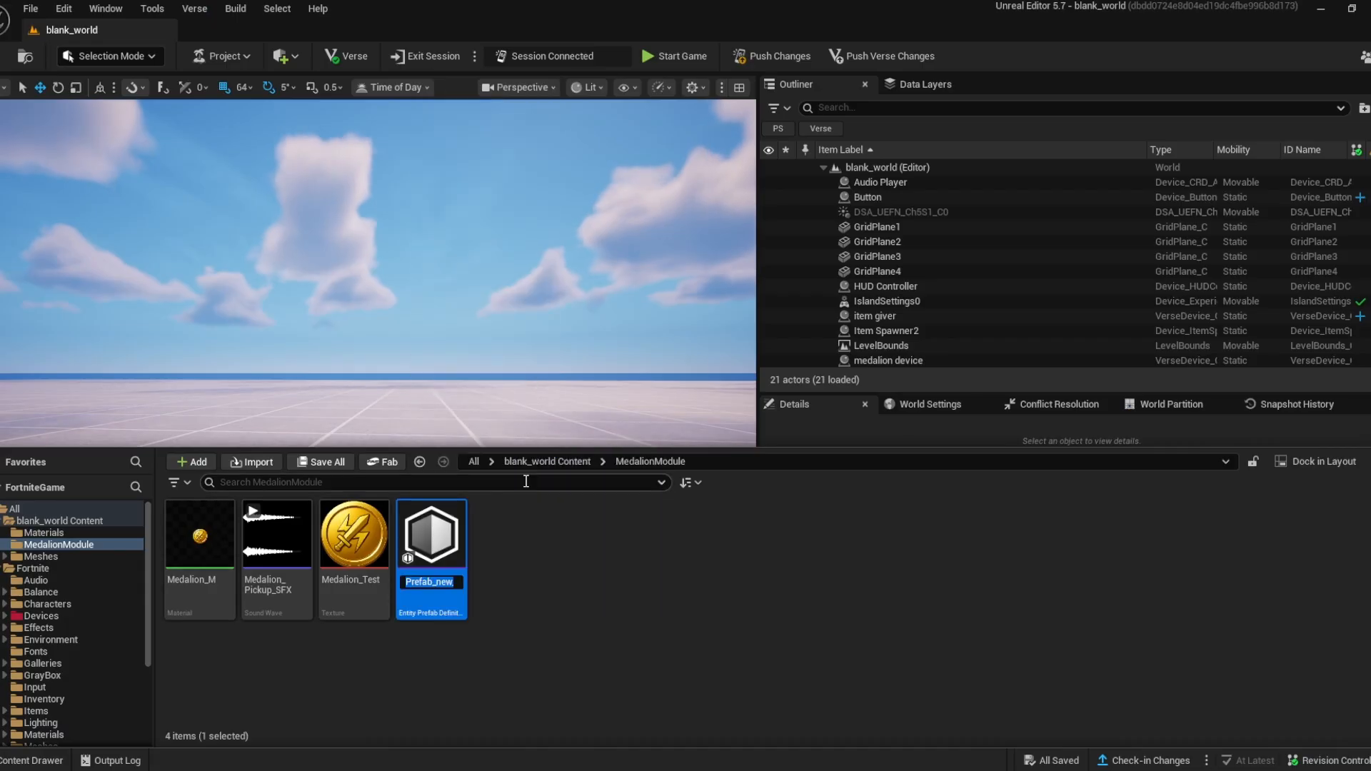
double_click(430, 533)
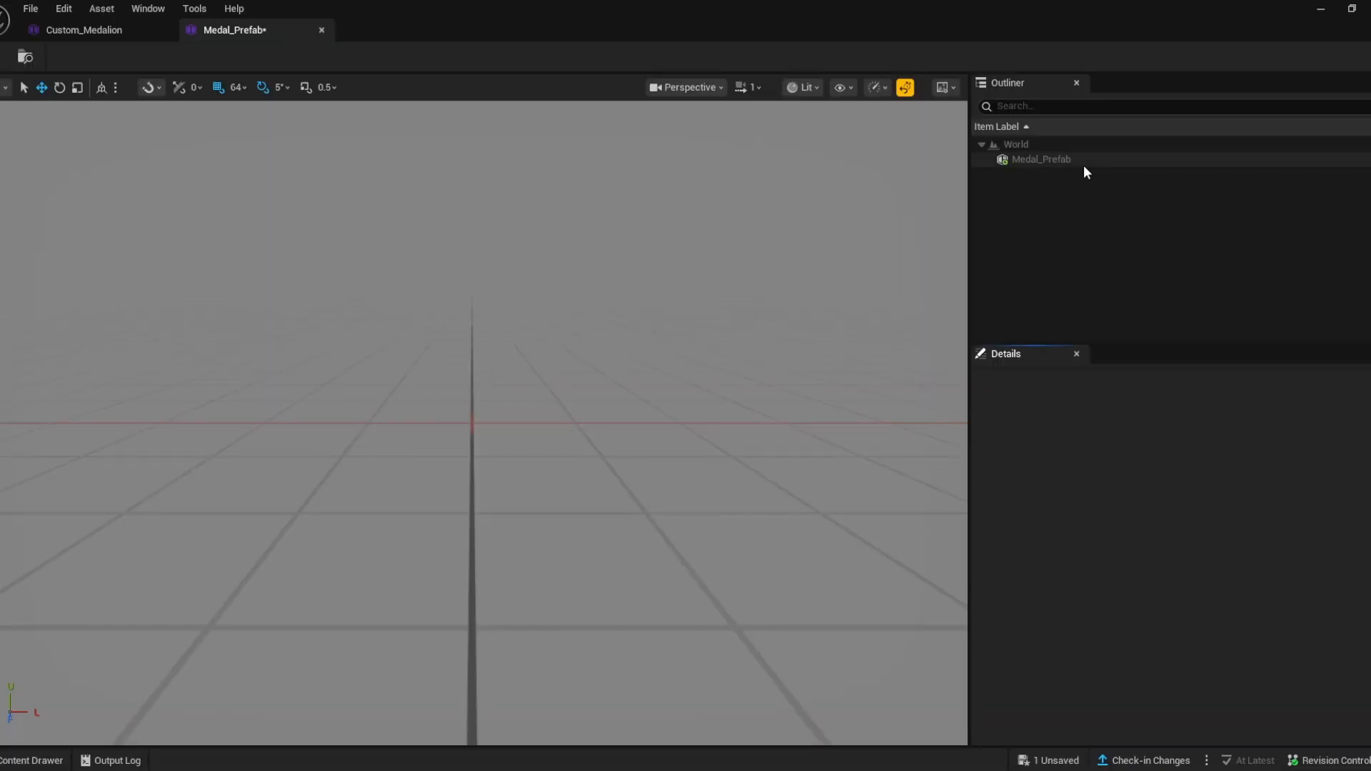
Add the Medallion_SM mesh and item details (Jonesy Medallion, 2x HP) to Medal_Prefab.
left_click(1019, 374)
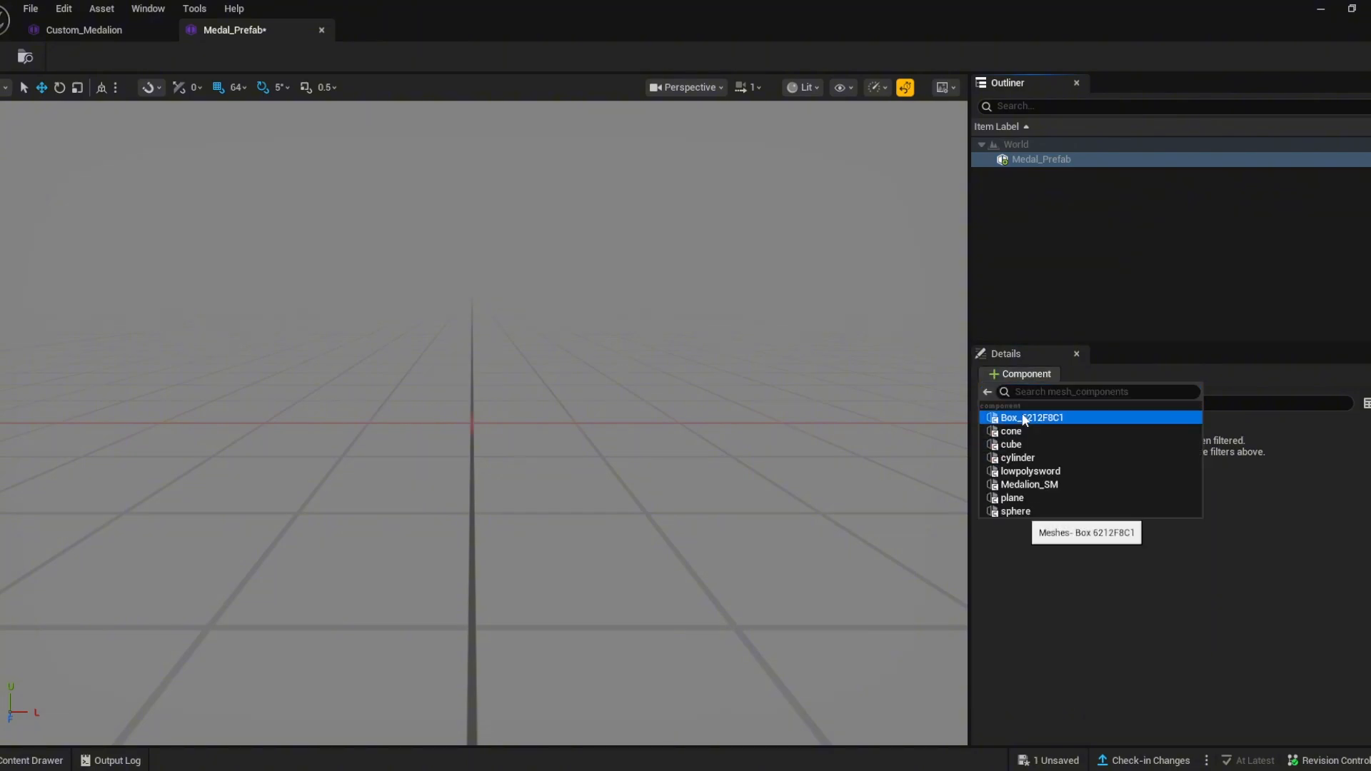
left_click(1030, 484)
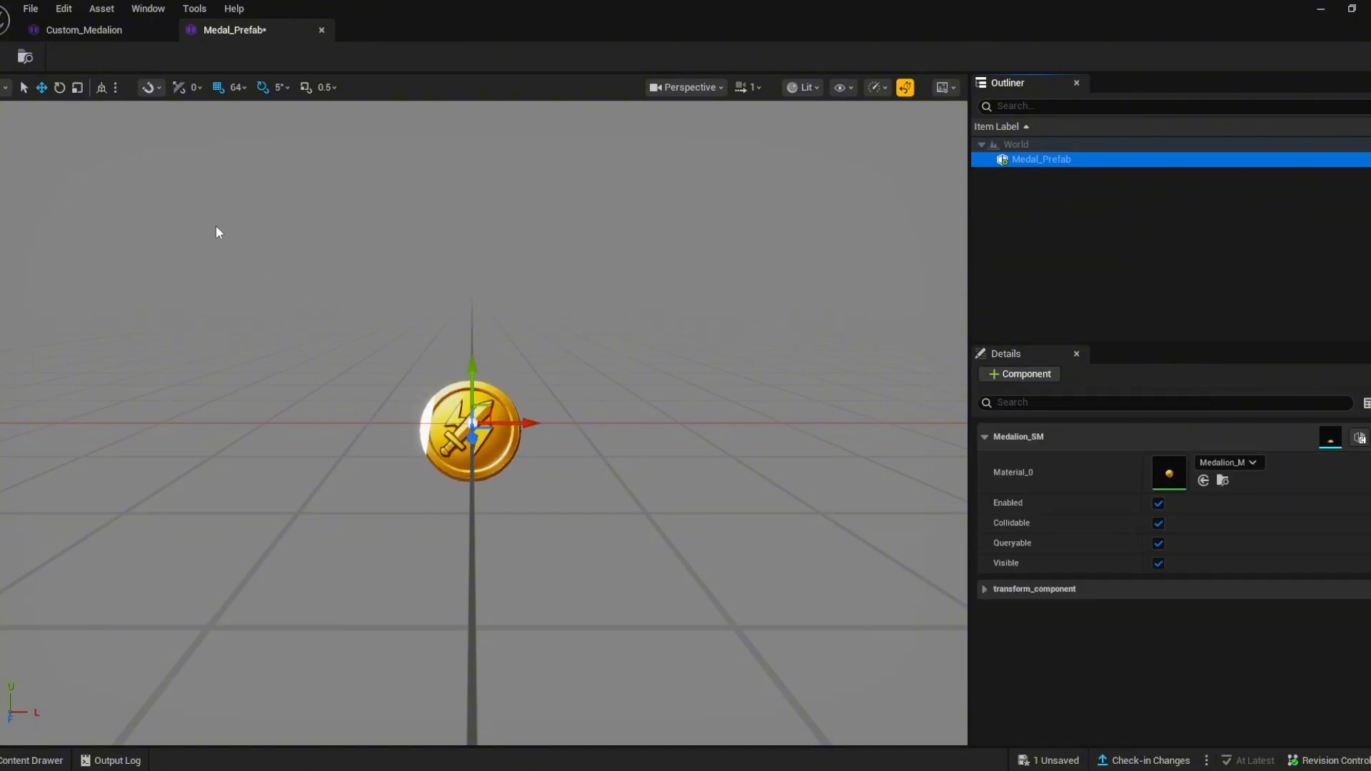
left_click(1019, 374)
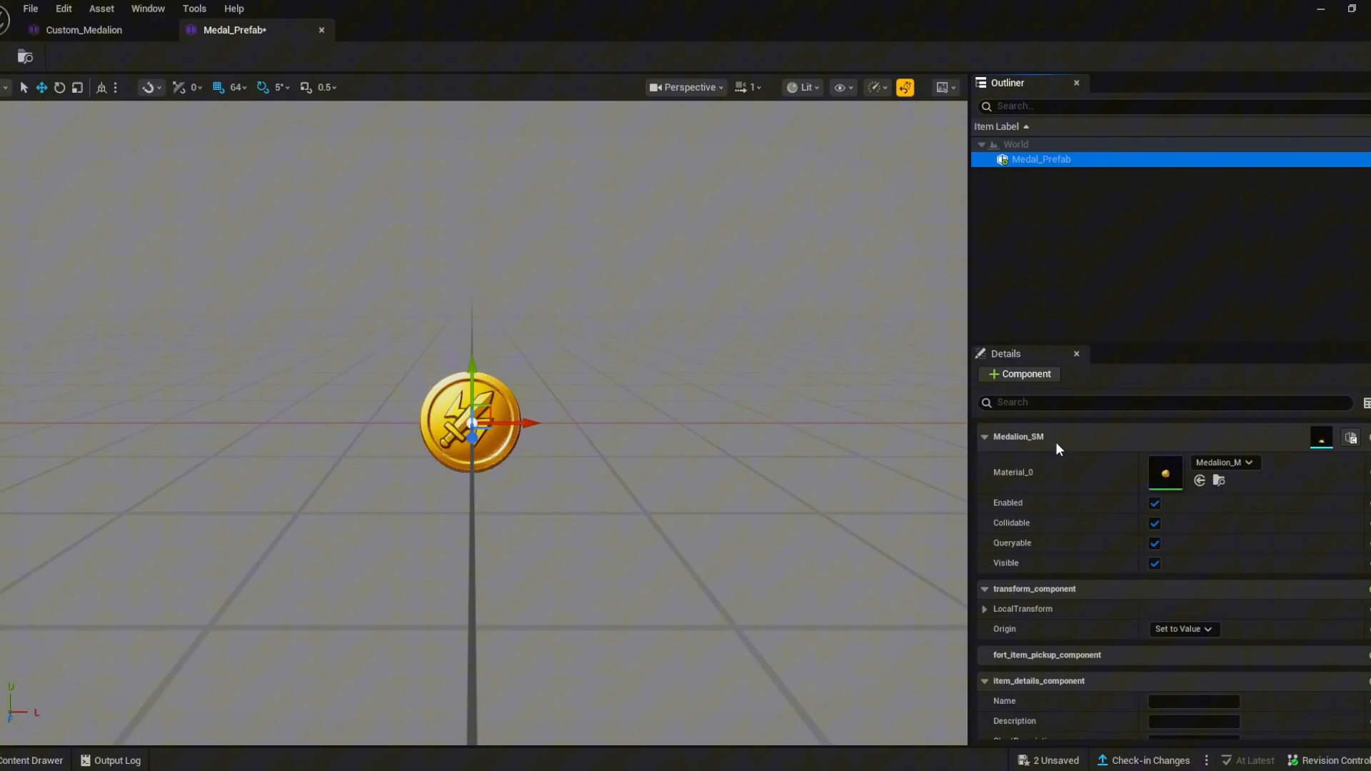
type("2x HP")
left_click(1194, 702)
type("Jonesy Medalion")
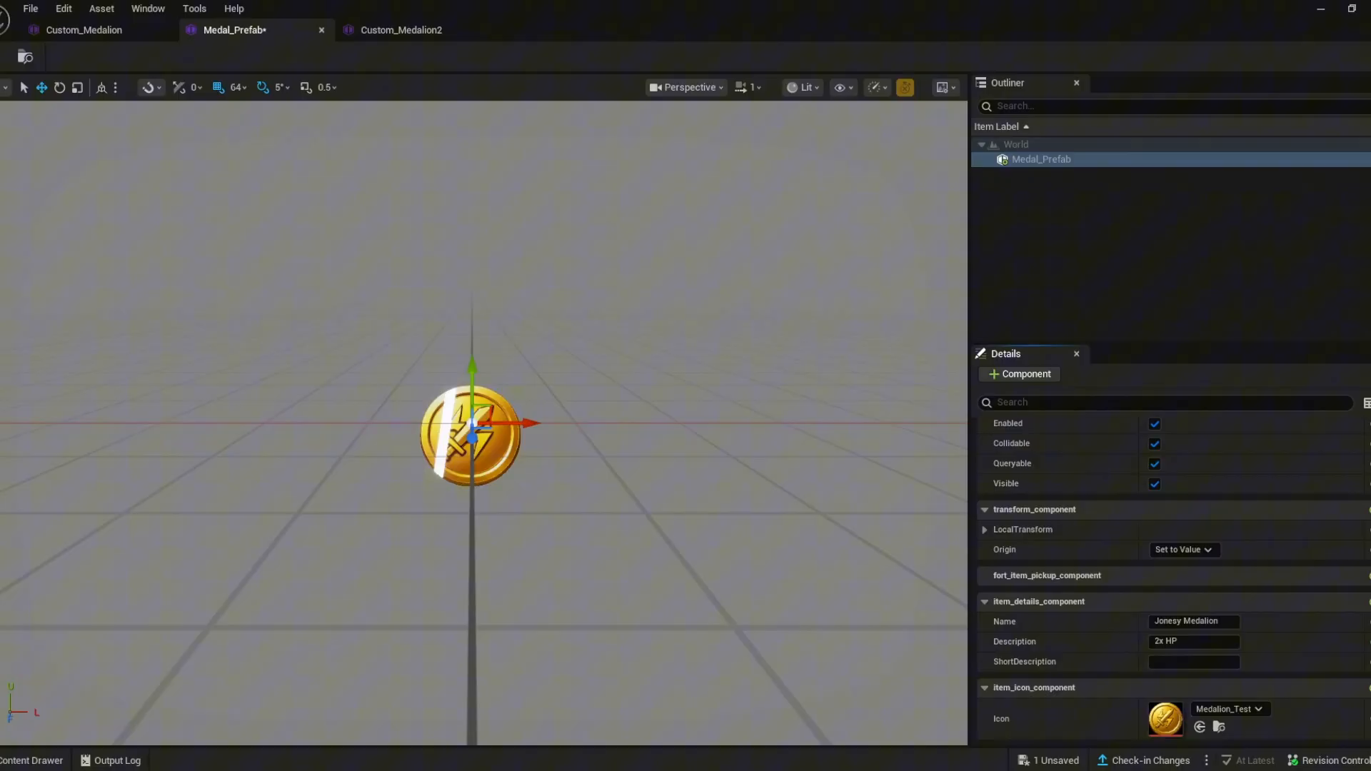
Add the remaining components to Medal_Prefab, including item_component.
left_click(1020, 374)
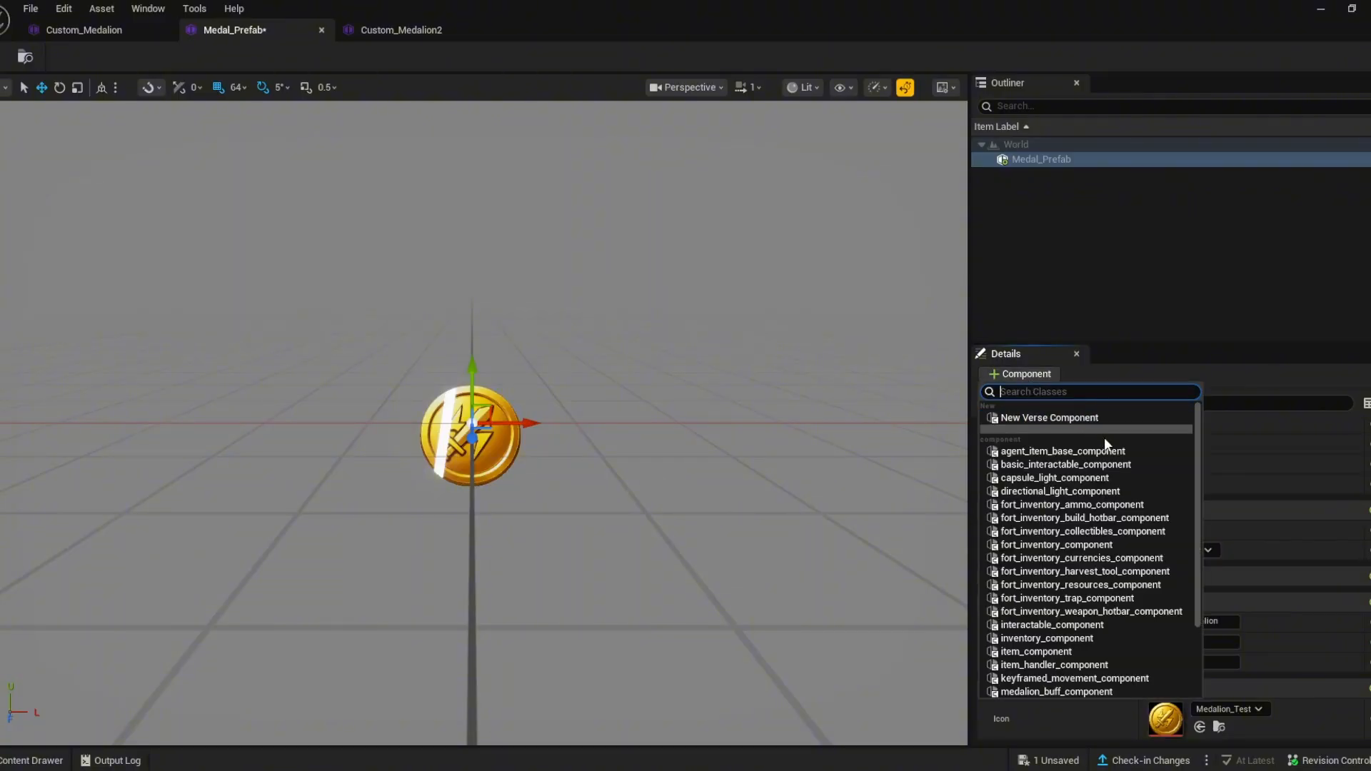
mouse_move(1083, 531)
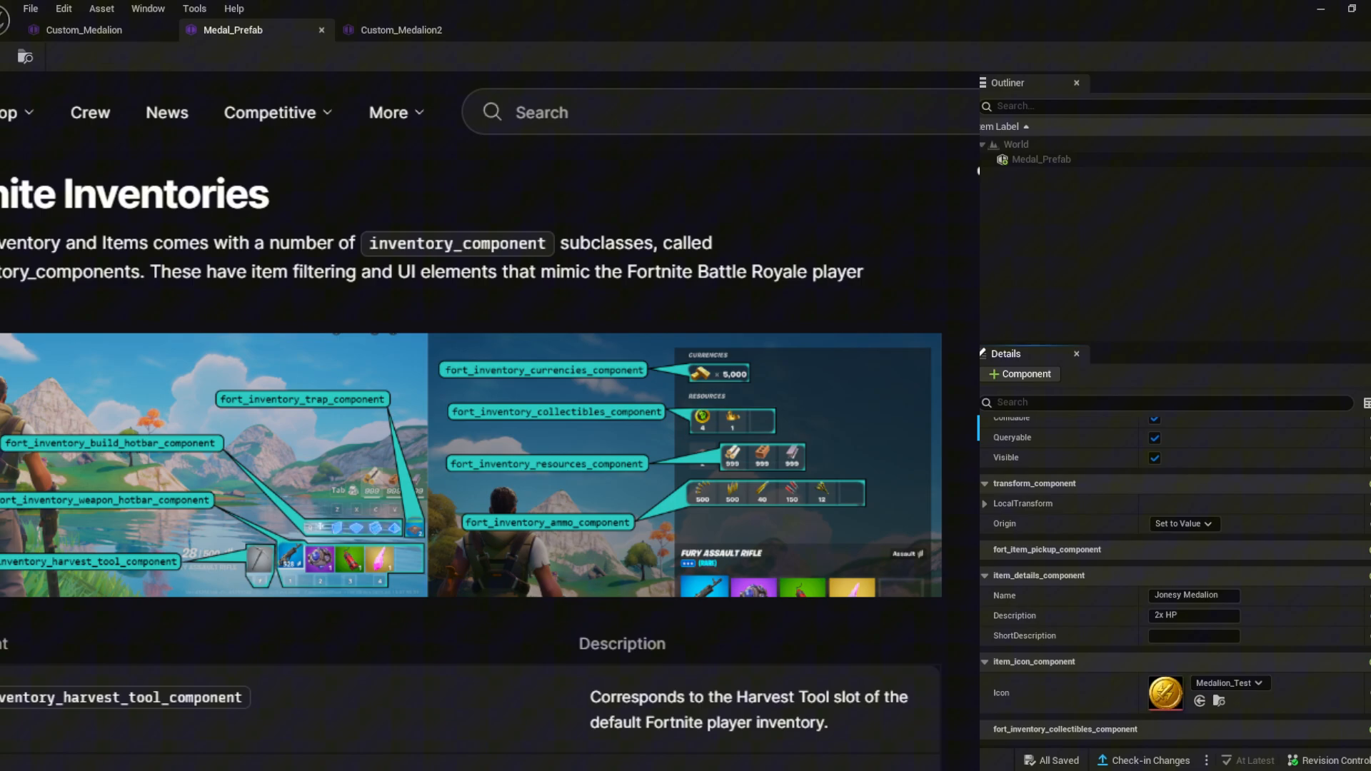
left_click(1019, 374)
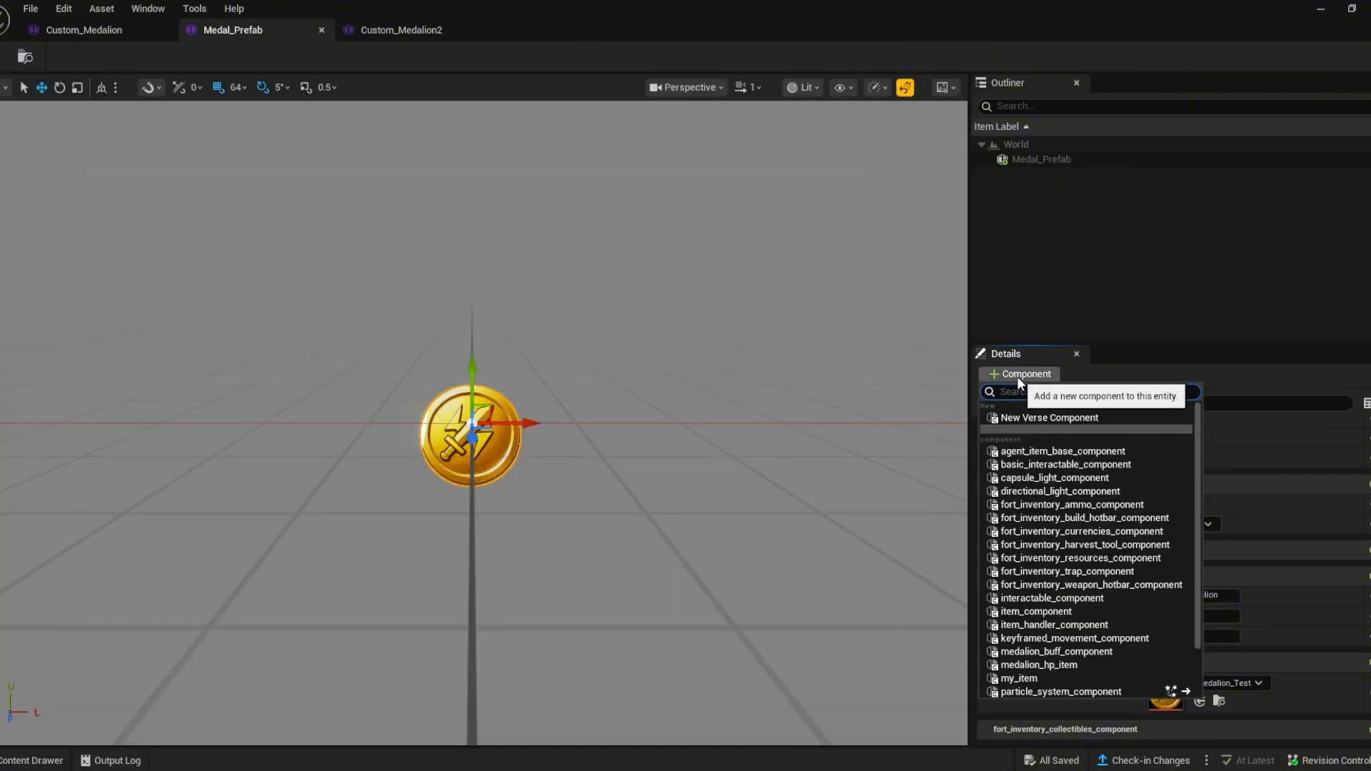
type("item")
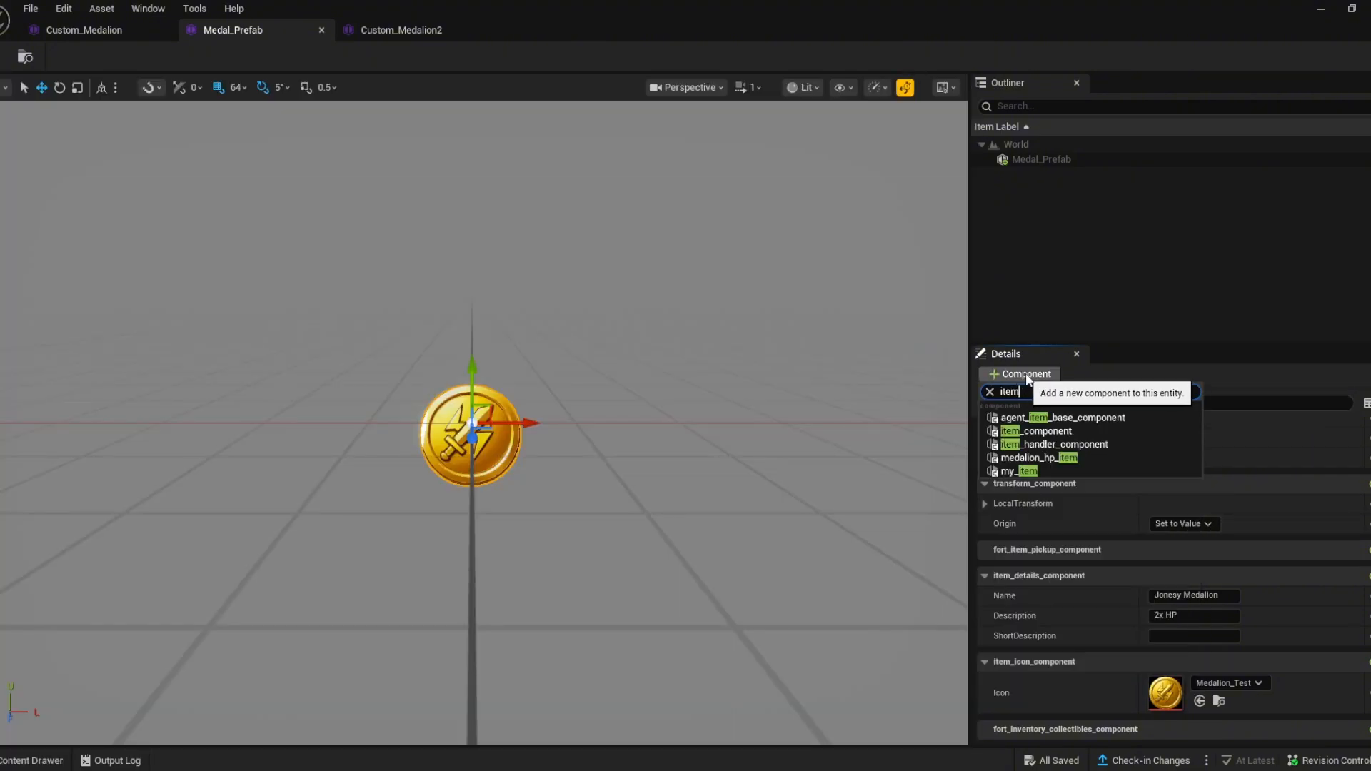
left_click(1033, 430)
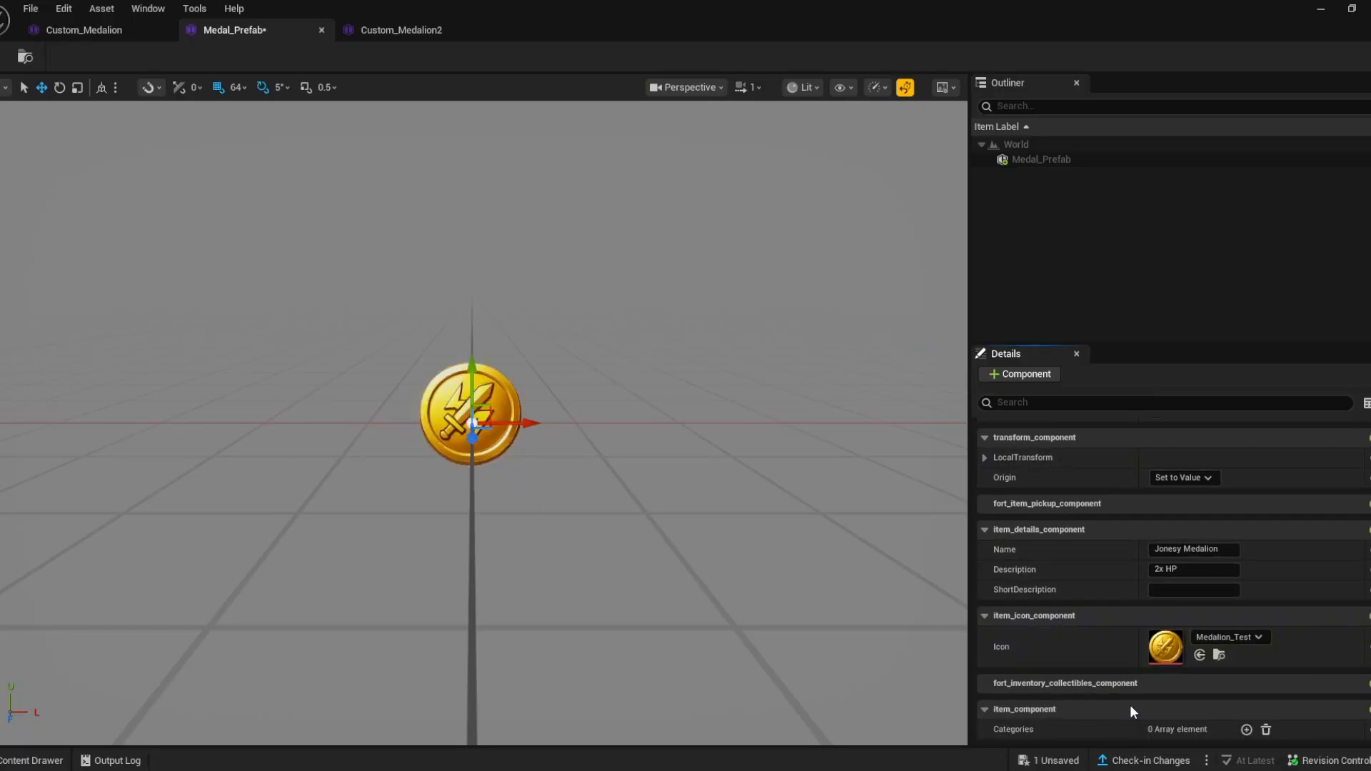
left_click(1246, 729)
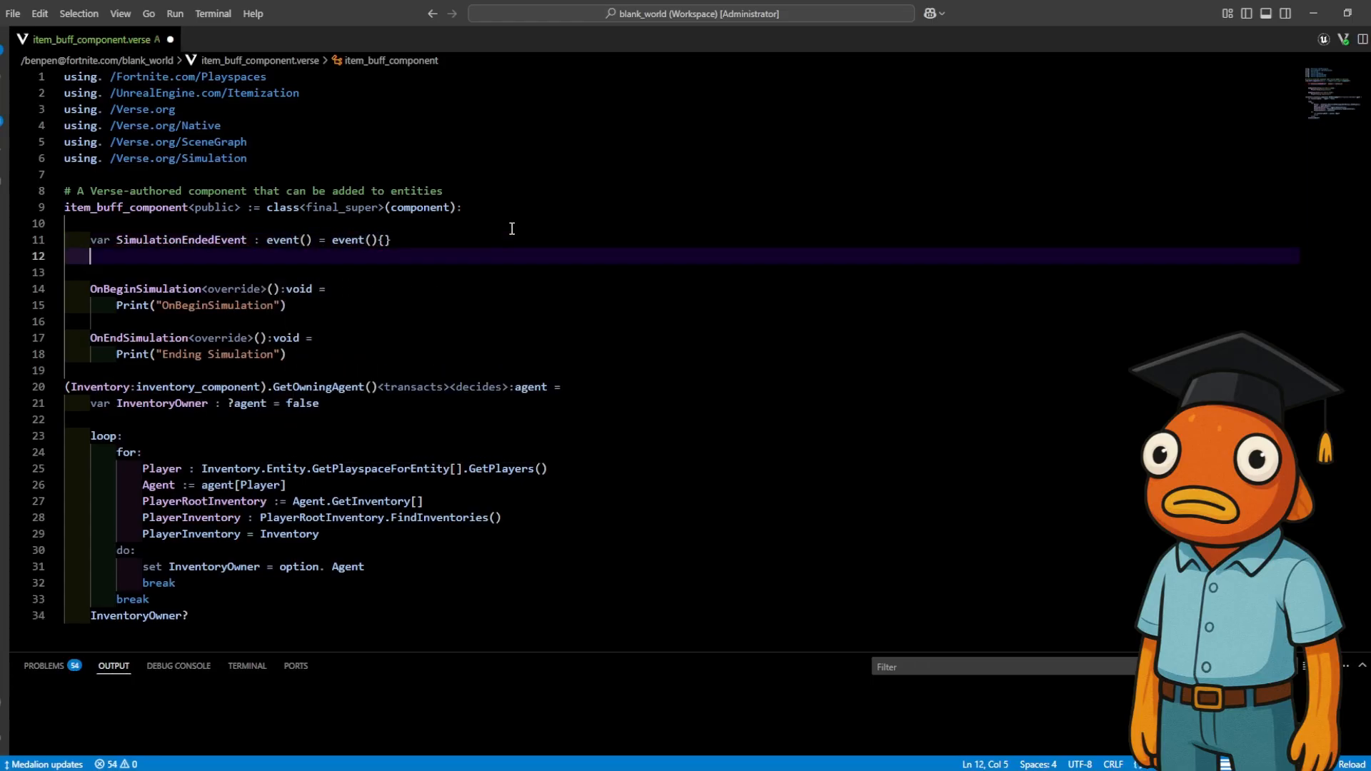
Declare 'var ItemOwner : ?agent = false' and start an ItemPickedUp function.
type("var ItemOwner : ?agent = false")
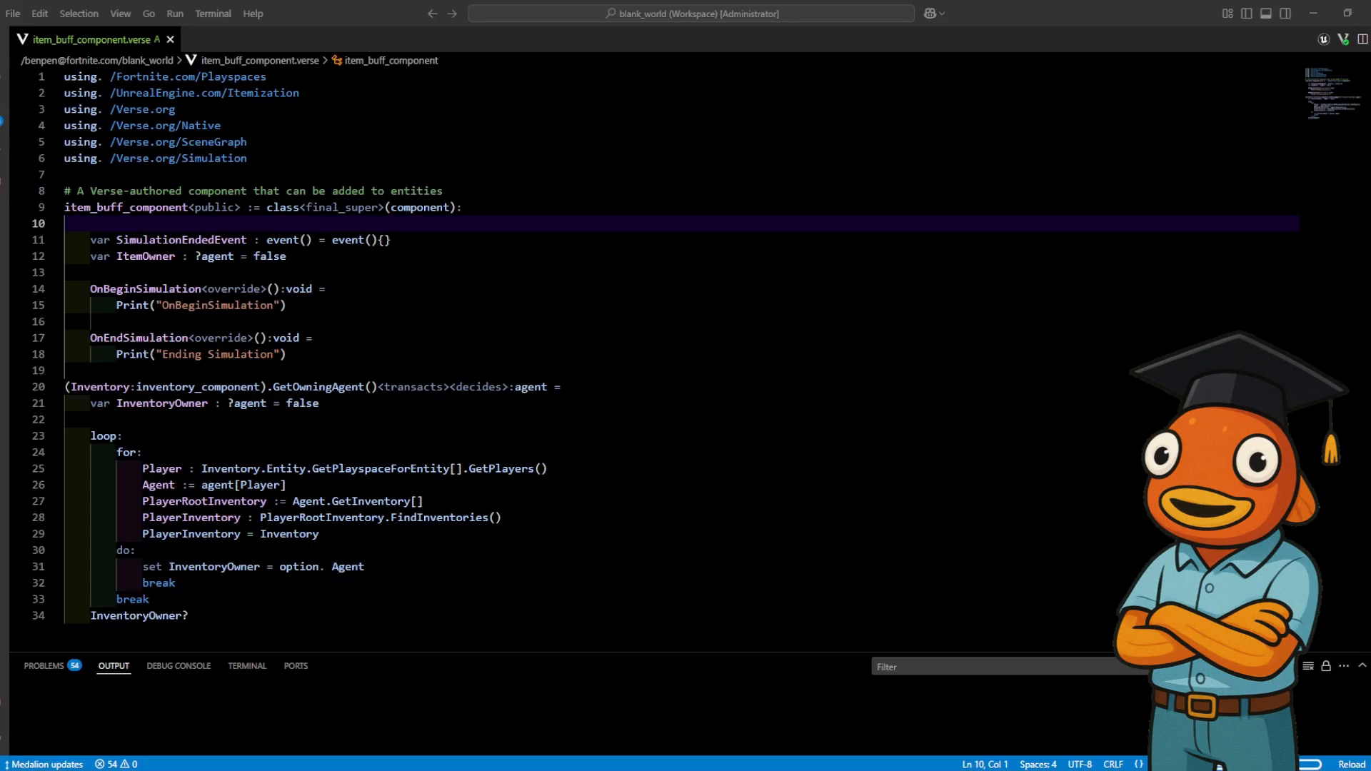
type("ItemPickedUp(ItemComp")
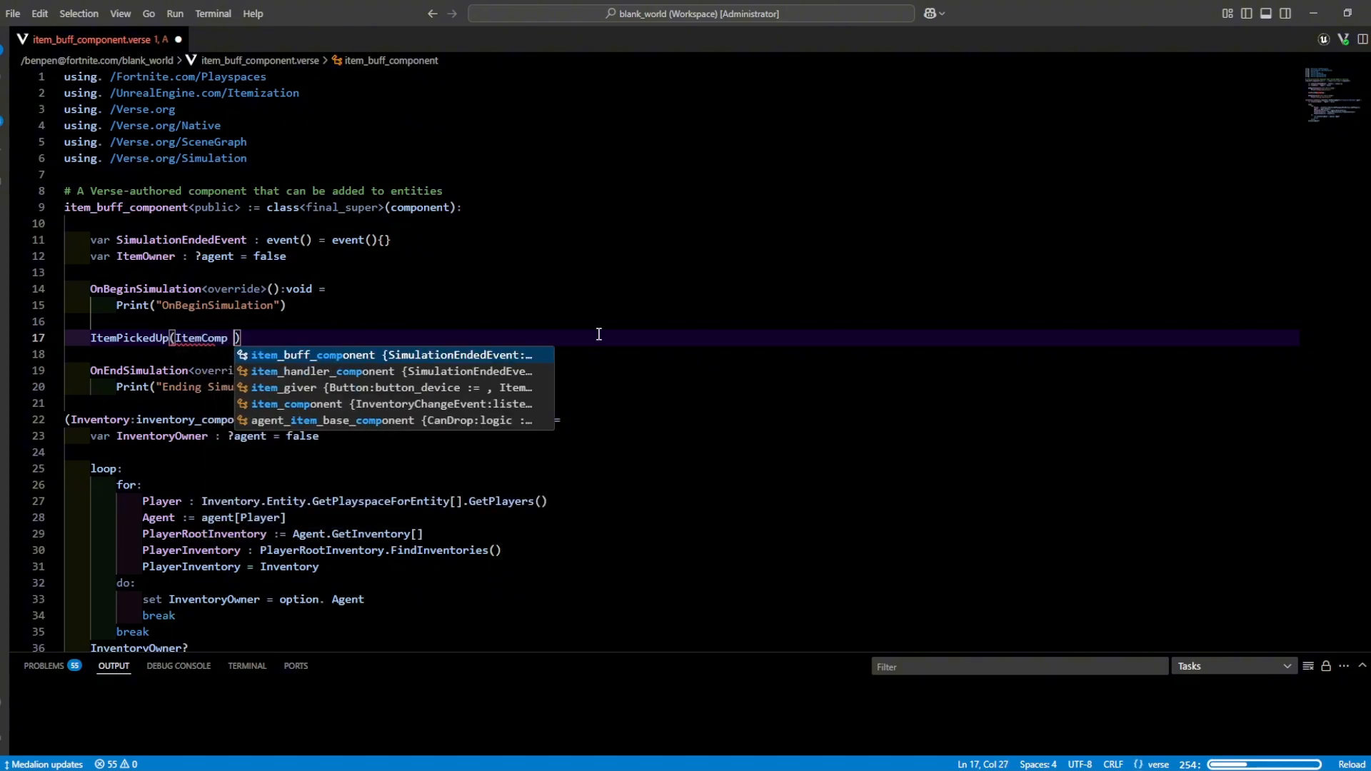
Write ItemPickedUp to set ItemOwner, plus a PickedUp function printing 'Picked Up Item'.
type(": item_component")
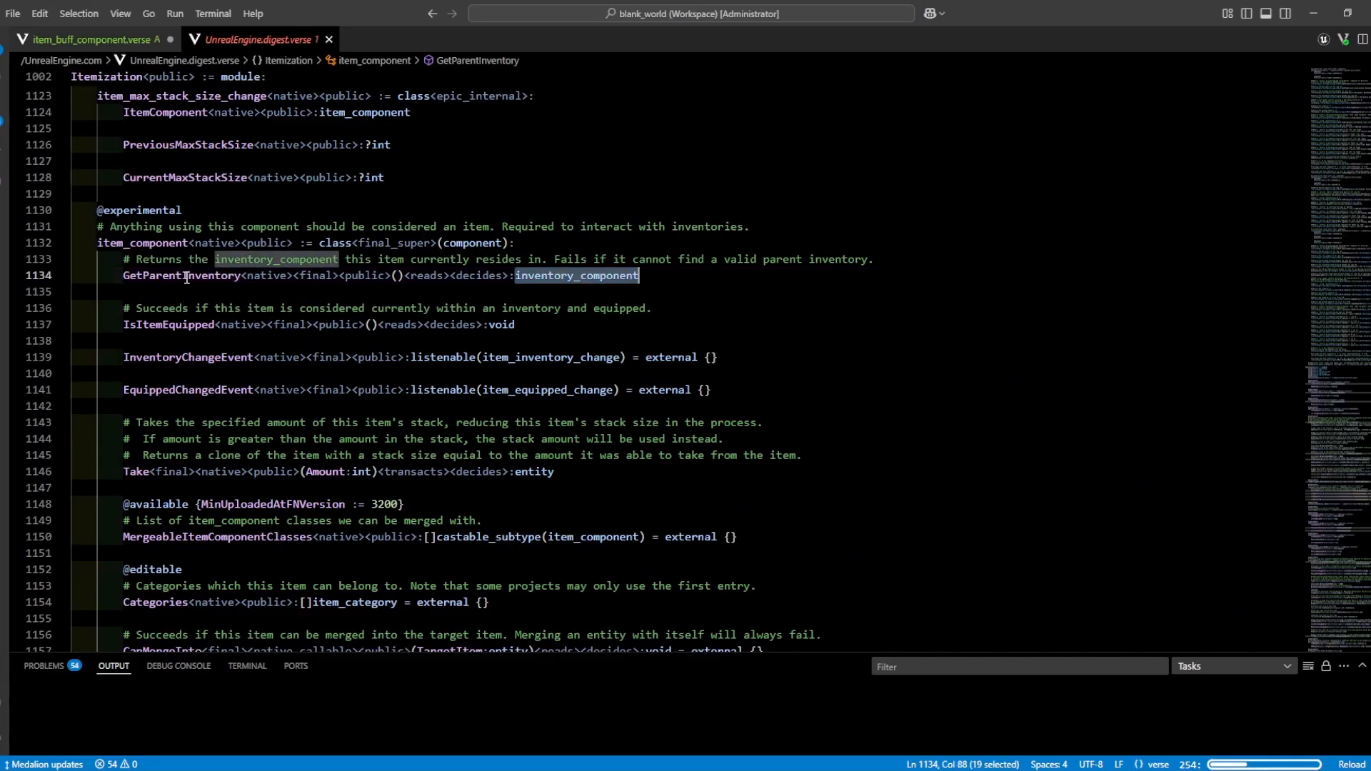
left_click(87, 39)
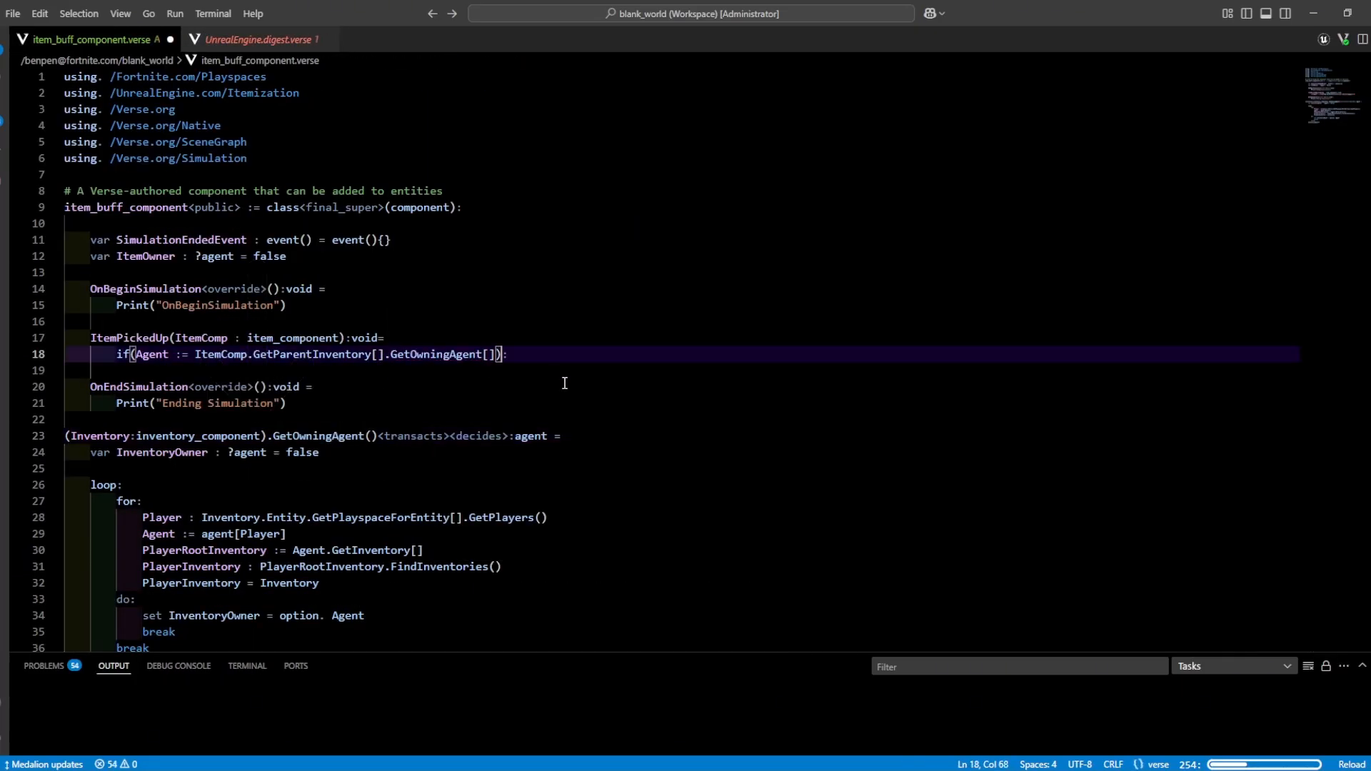
type("set ItemOwner = option. A")
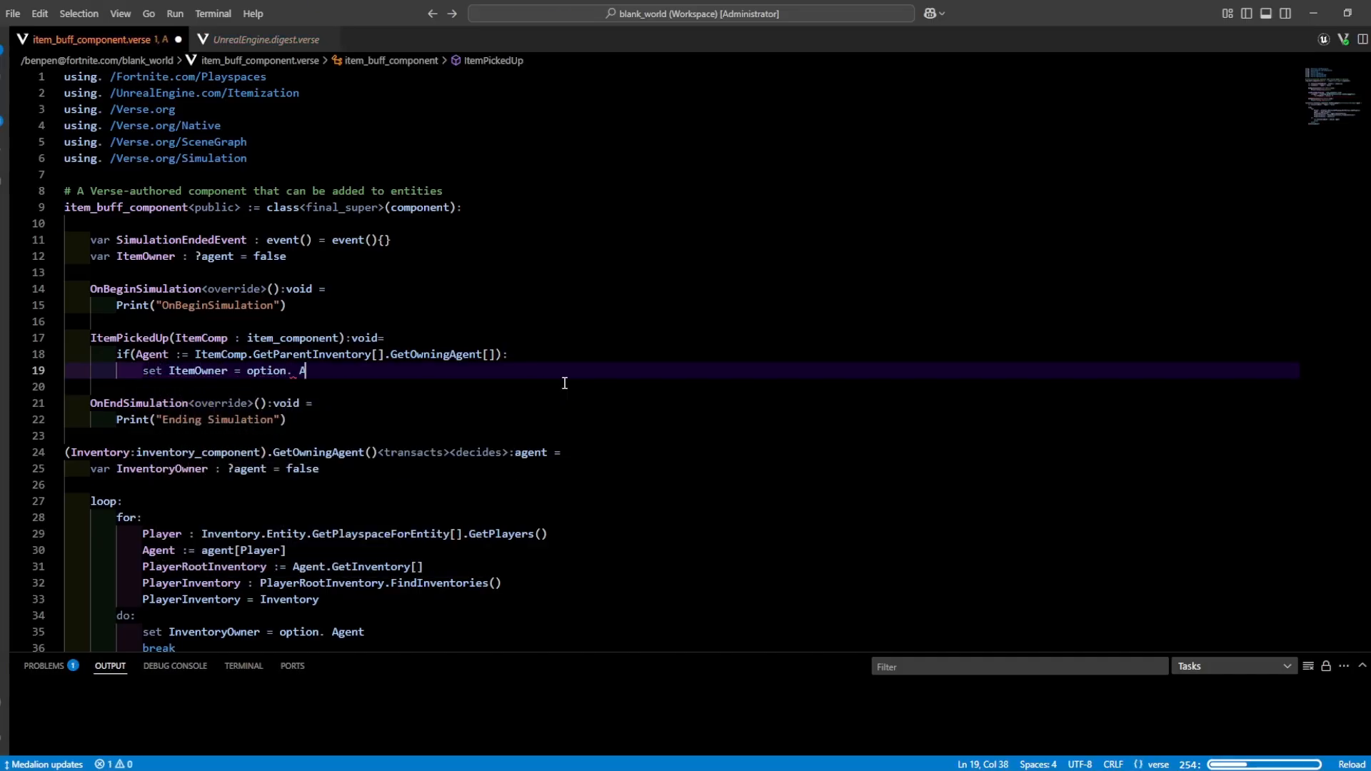
type("gent")
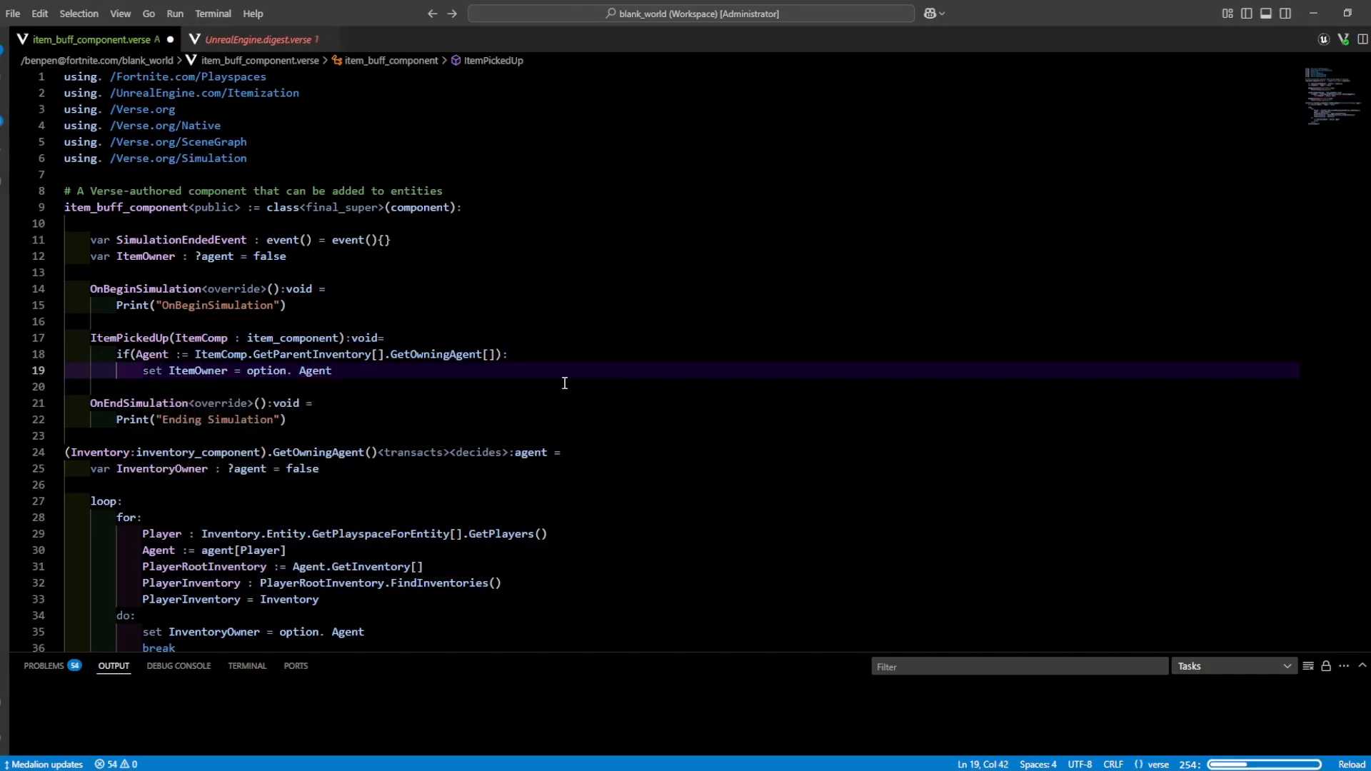
type("PickedUp(Agent : agent):void=")
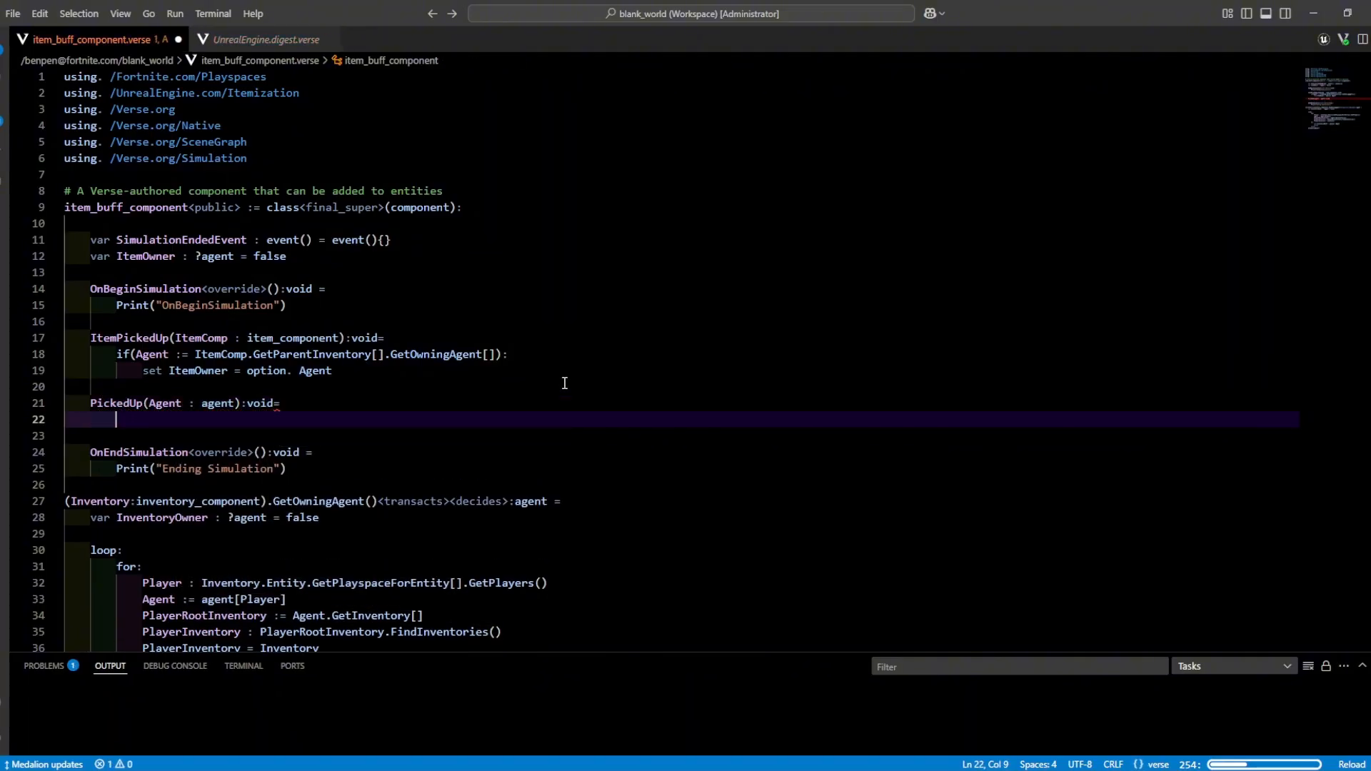
type("Print(\"Picked Up Item\")")
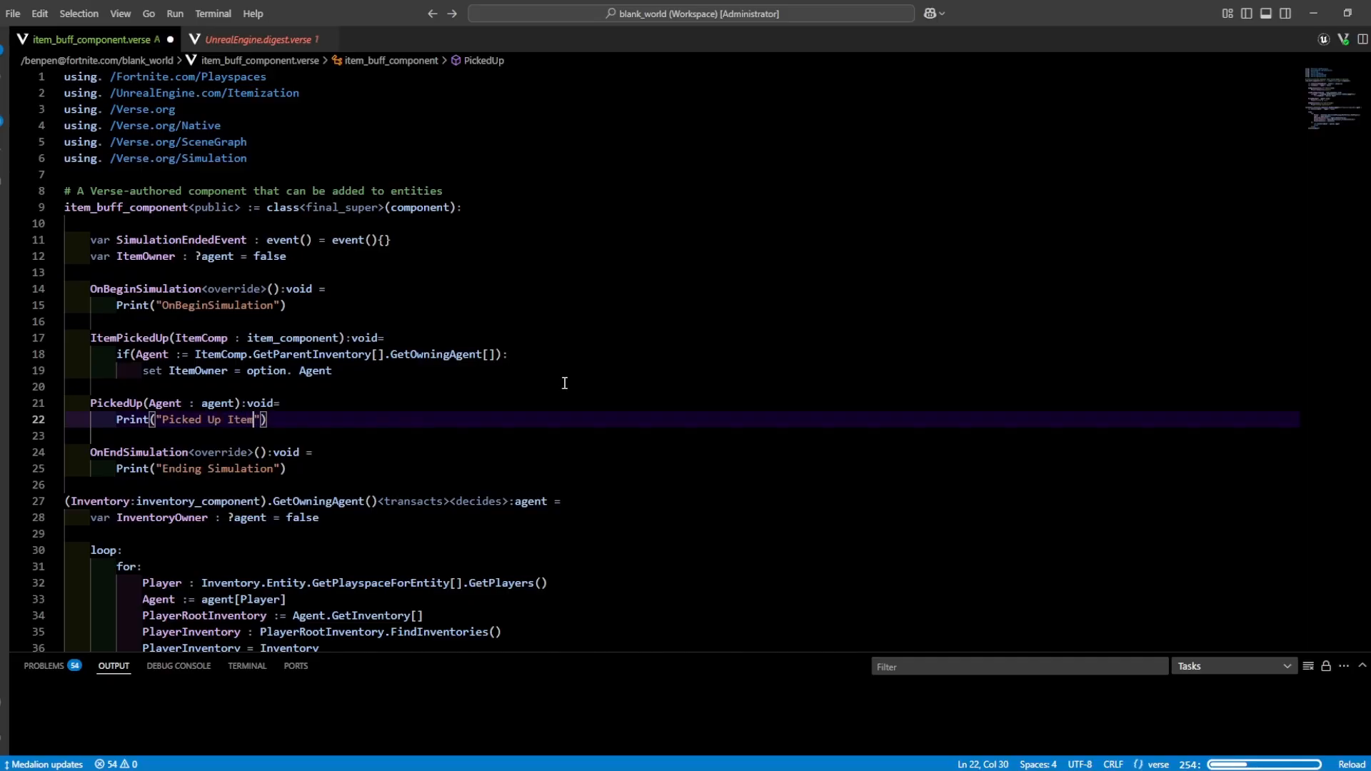
Call ItemPickedUp from OnBeginSimulation via GetComponent[item_component] and begin CheckItemEquipped.
type("PickedUp()")
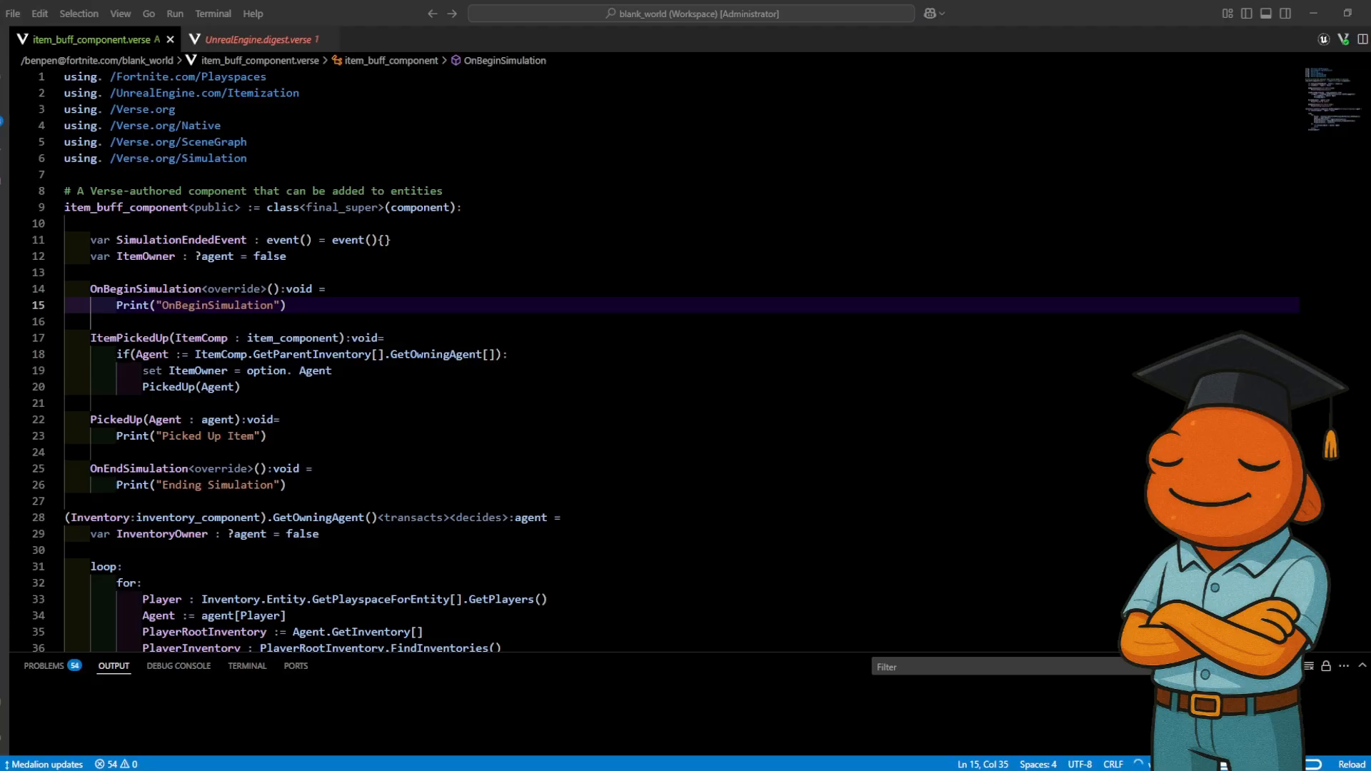
type("if(ItemComp := Entity.GetComponent[item_component]): #Finds Item Component in Entity")
type("ItemPickedUp(ItemComp) #Runs Item Picked Up")
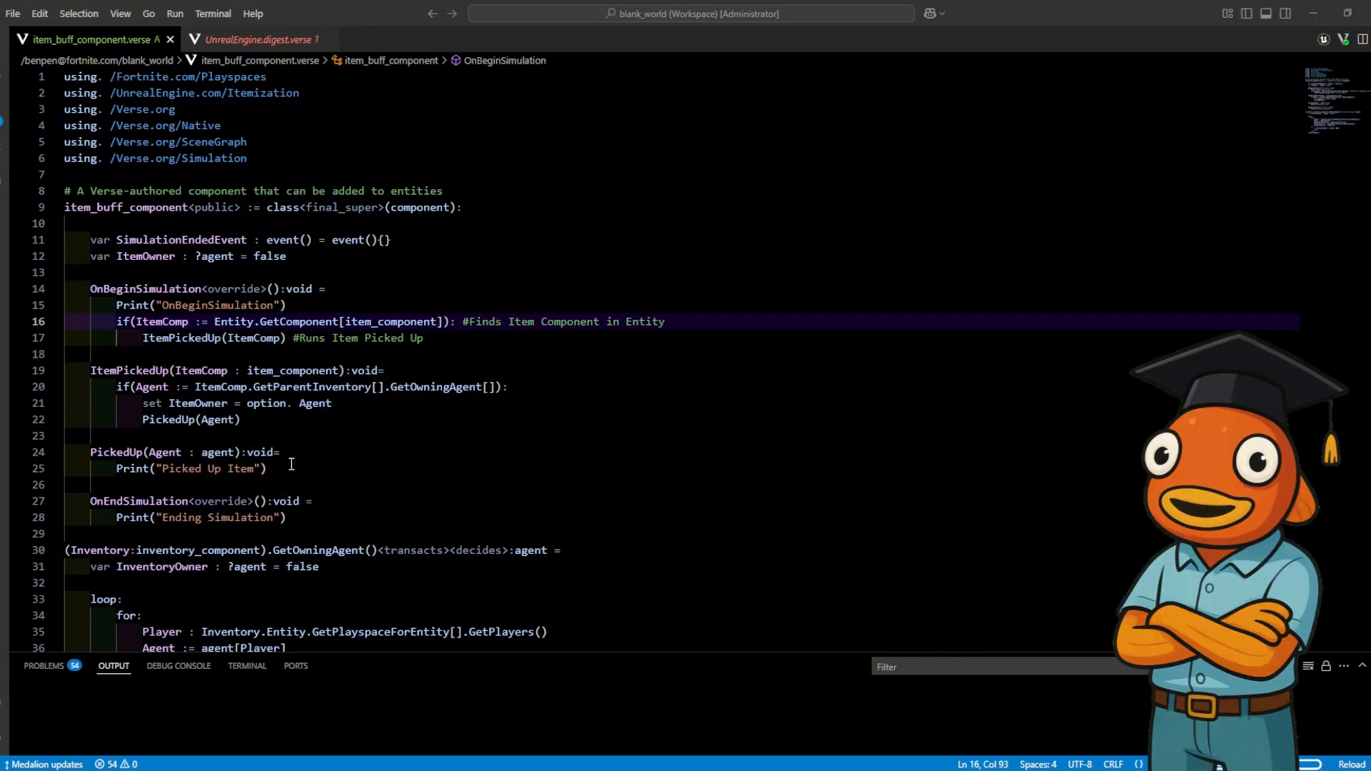
type("CheckItemEquipped(ItemComp : item_component)<suspends>:void=")
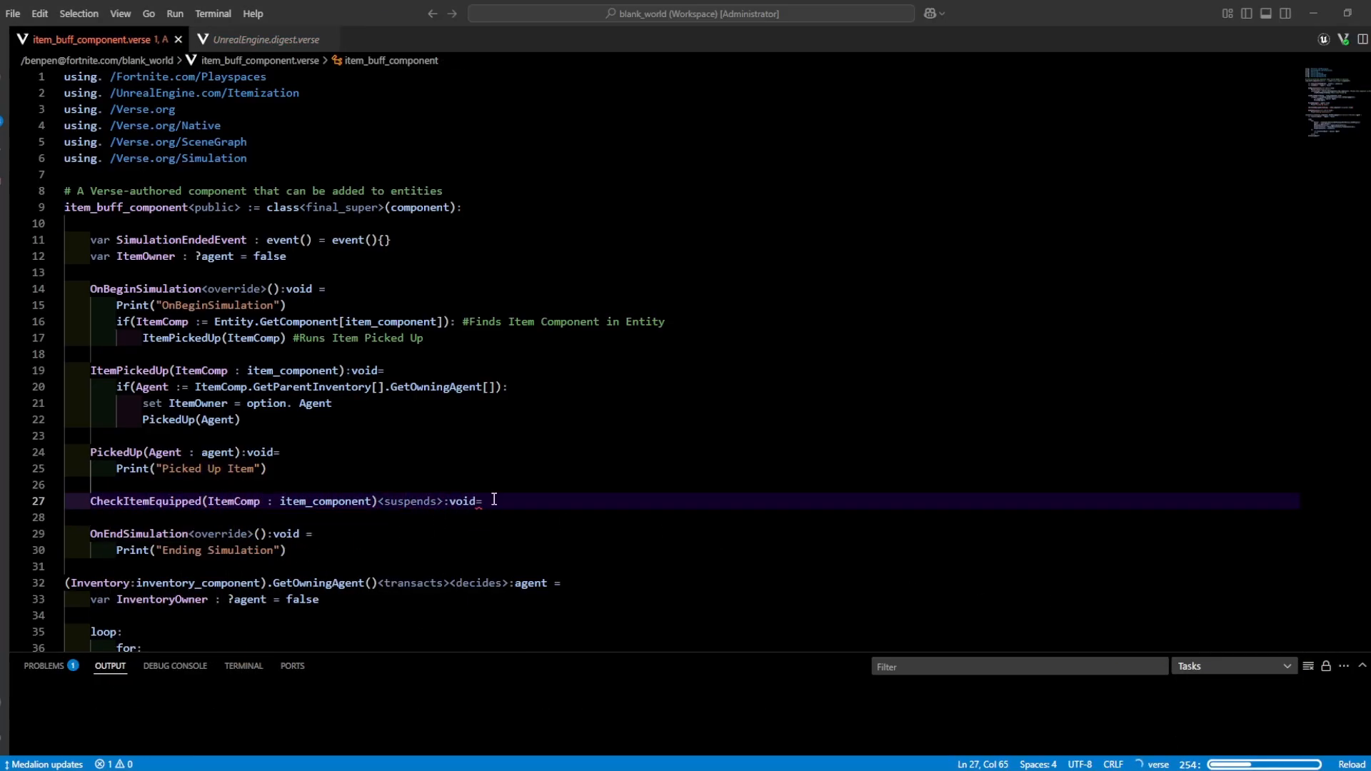
Race SimulationEndedEvent.Await() against an equip-change loop calling Equipped or UnEquipped.
type("race:")
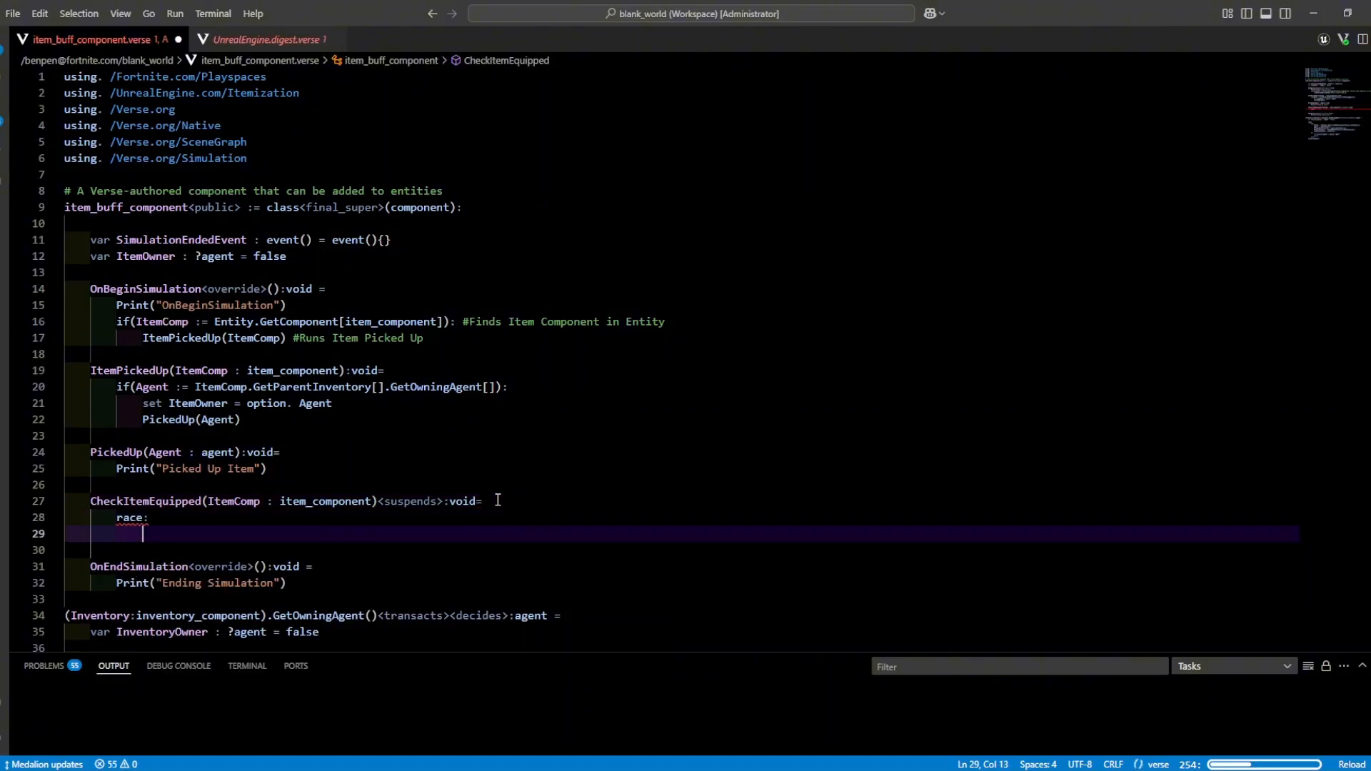
type("SimulationEndedEvent.Await()")
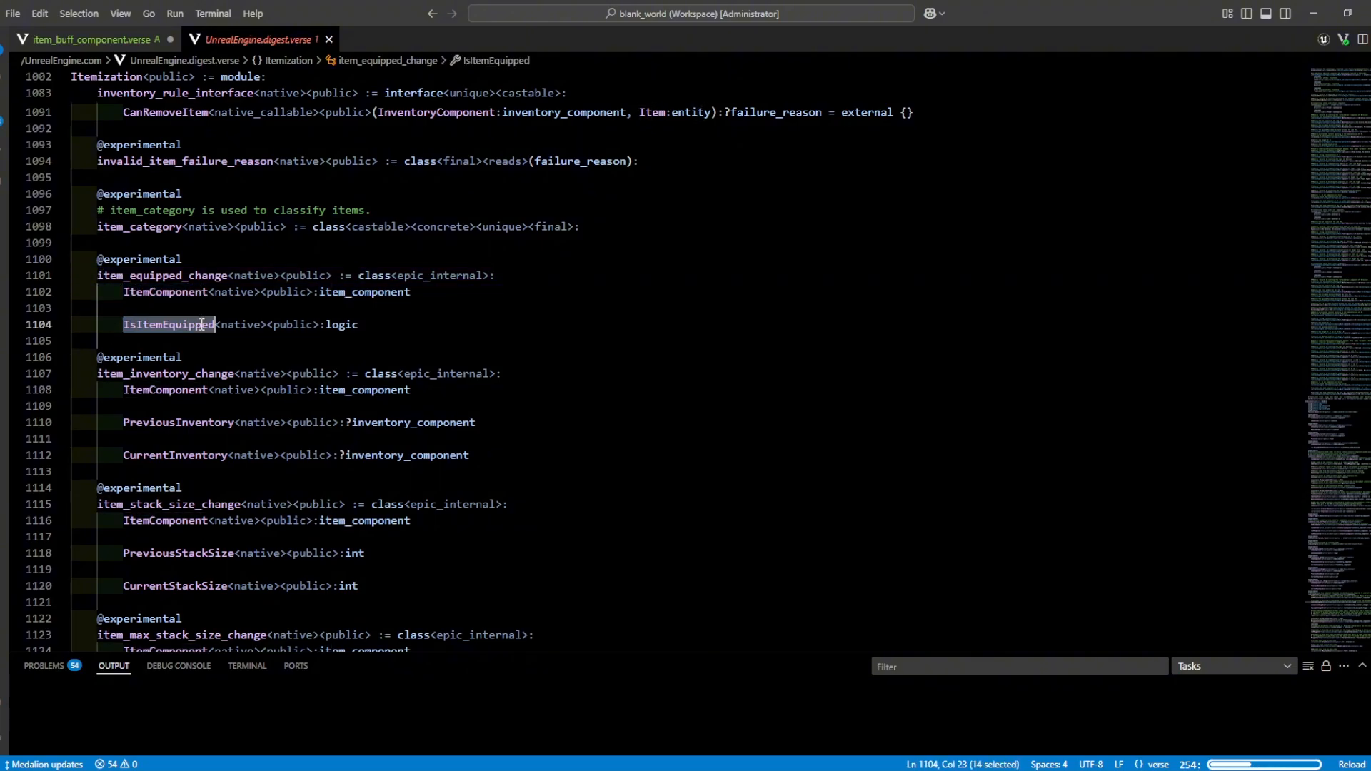
left_click(92, 39)
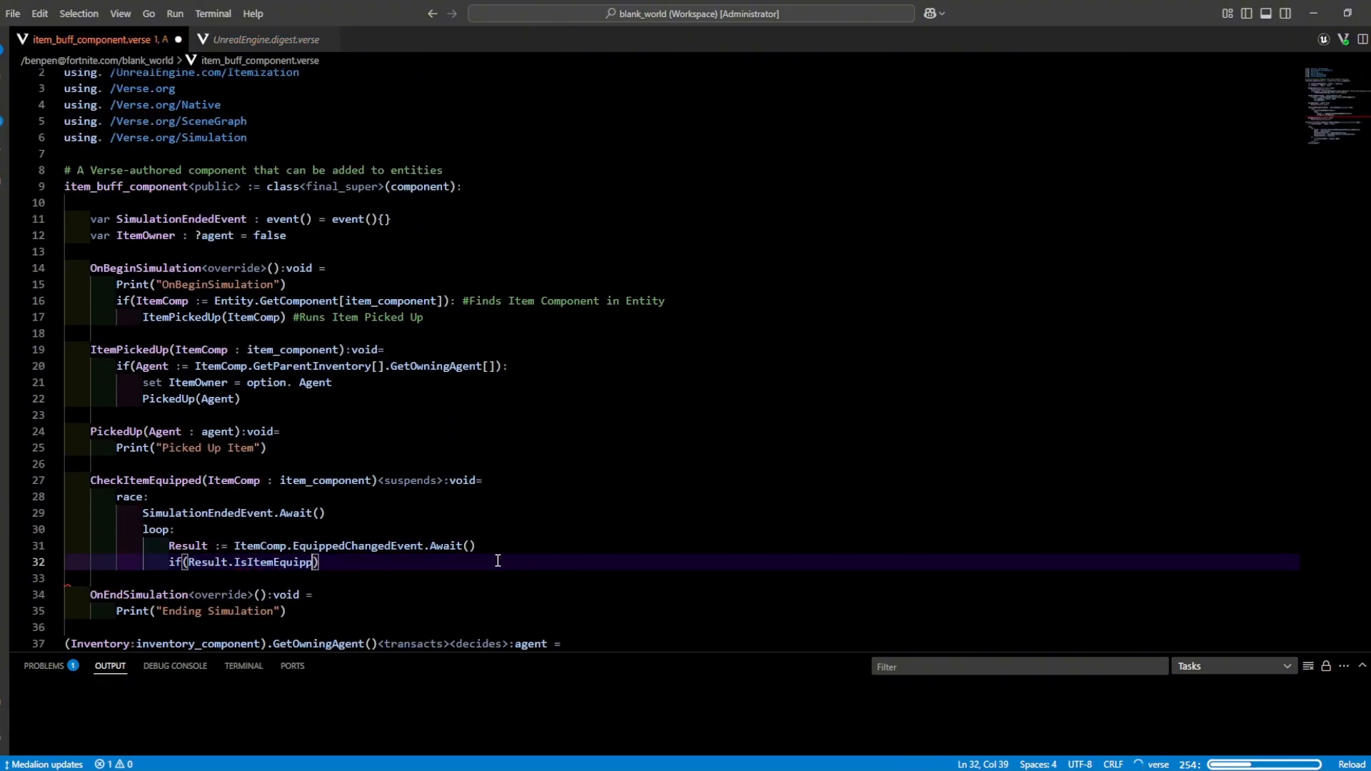
type("?, EquippedAgent := ItemOwner?")
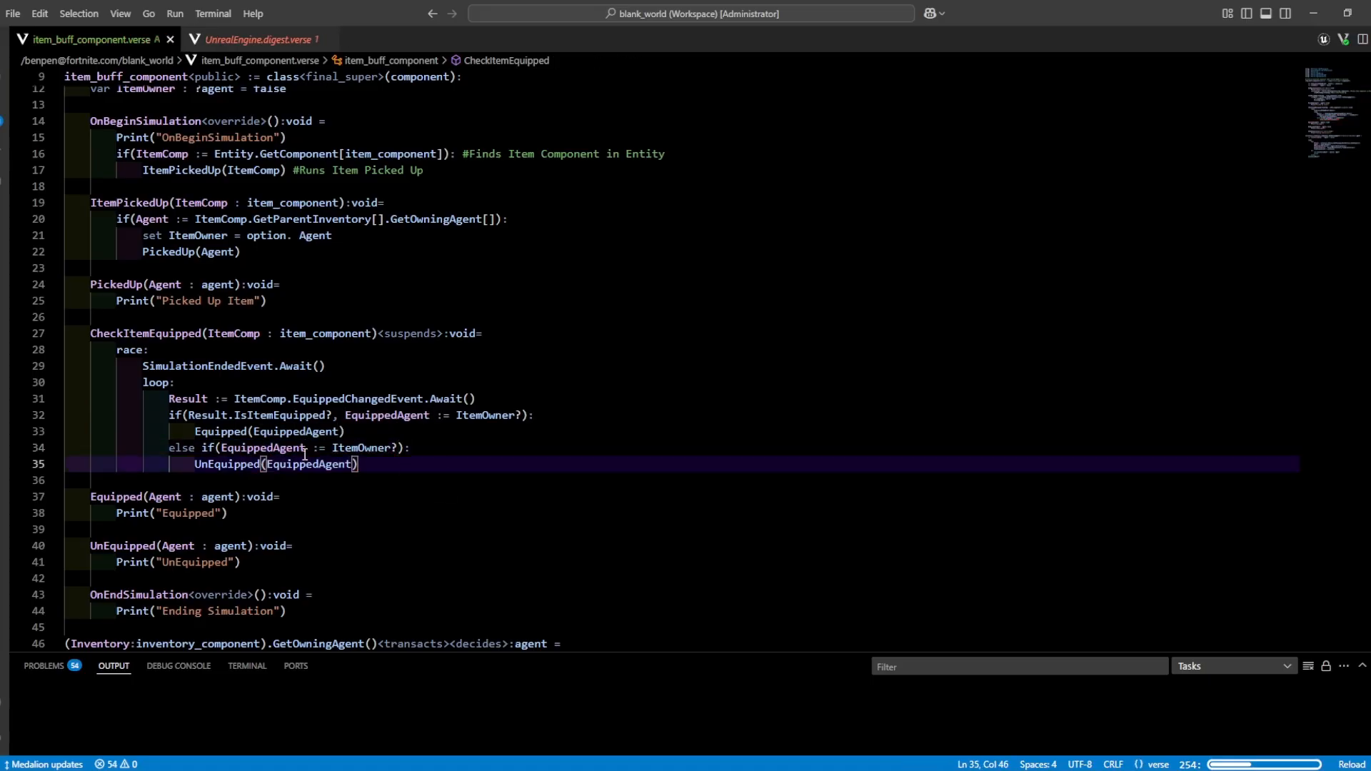
type("OwningAgent")
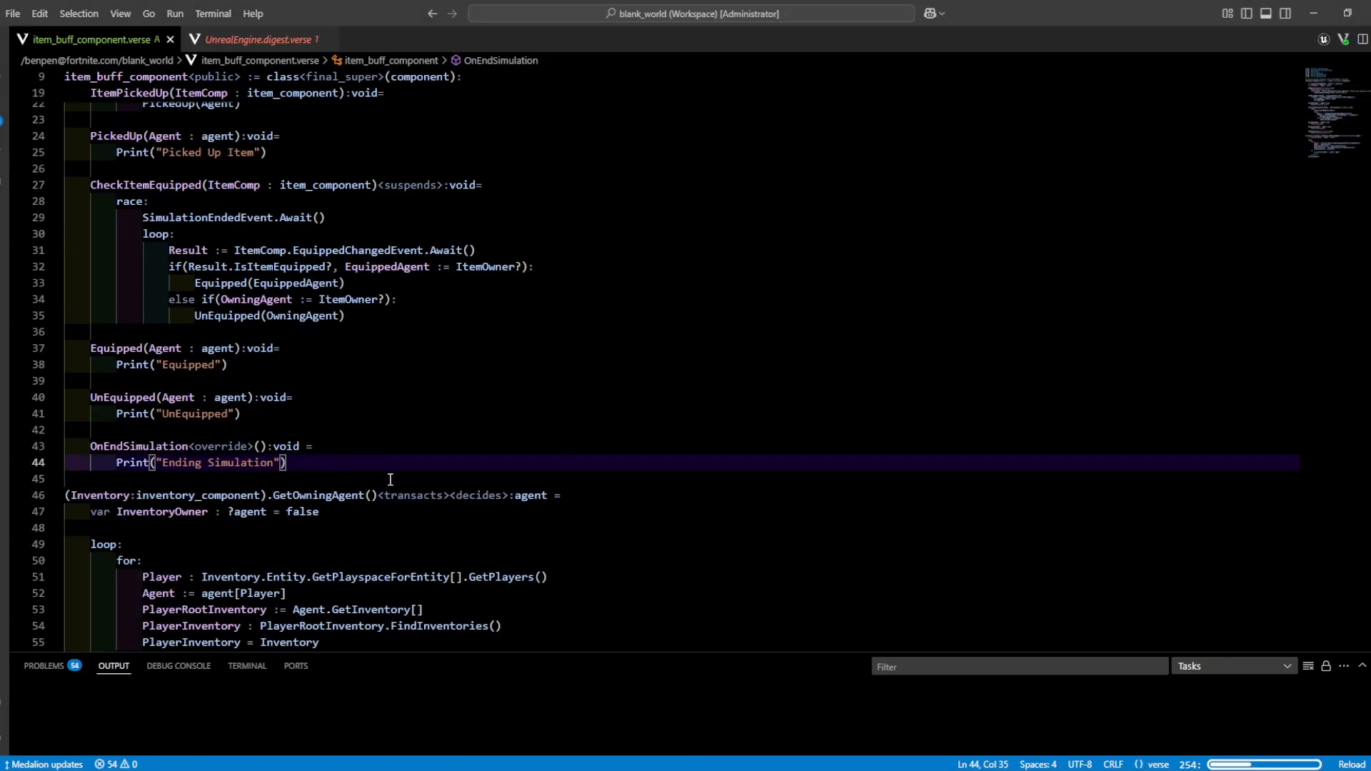
Signal SimulationEndedEvent in OnEndSimulation and spawn CheckItemEquipped.
type("Simulatyi")
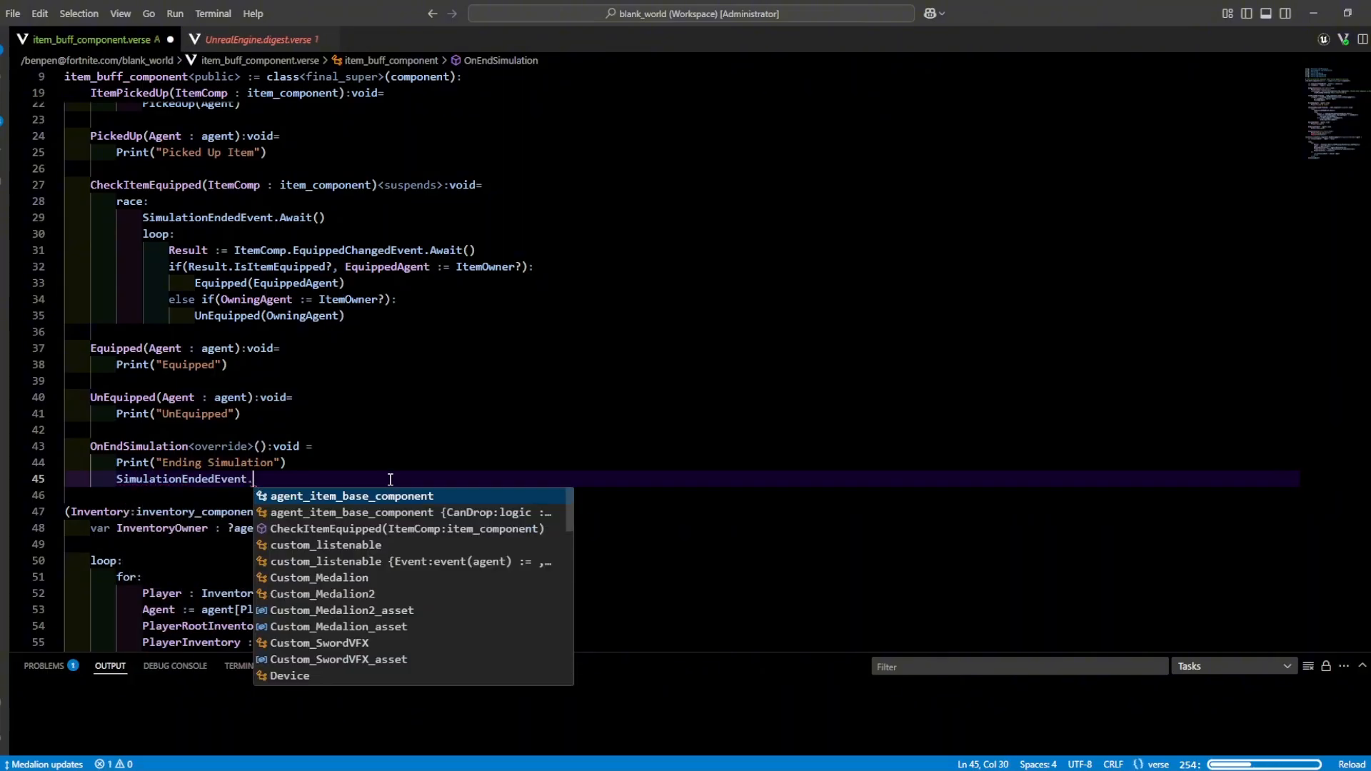
type("Signal()")
type("spawn.")
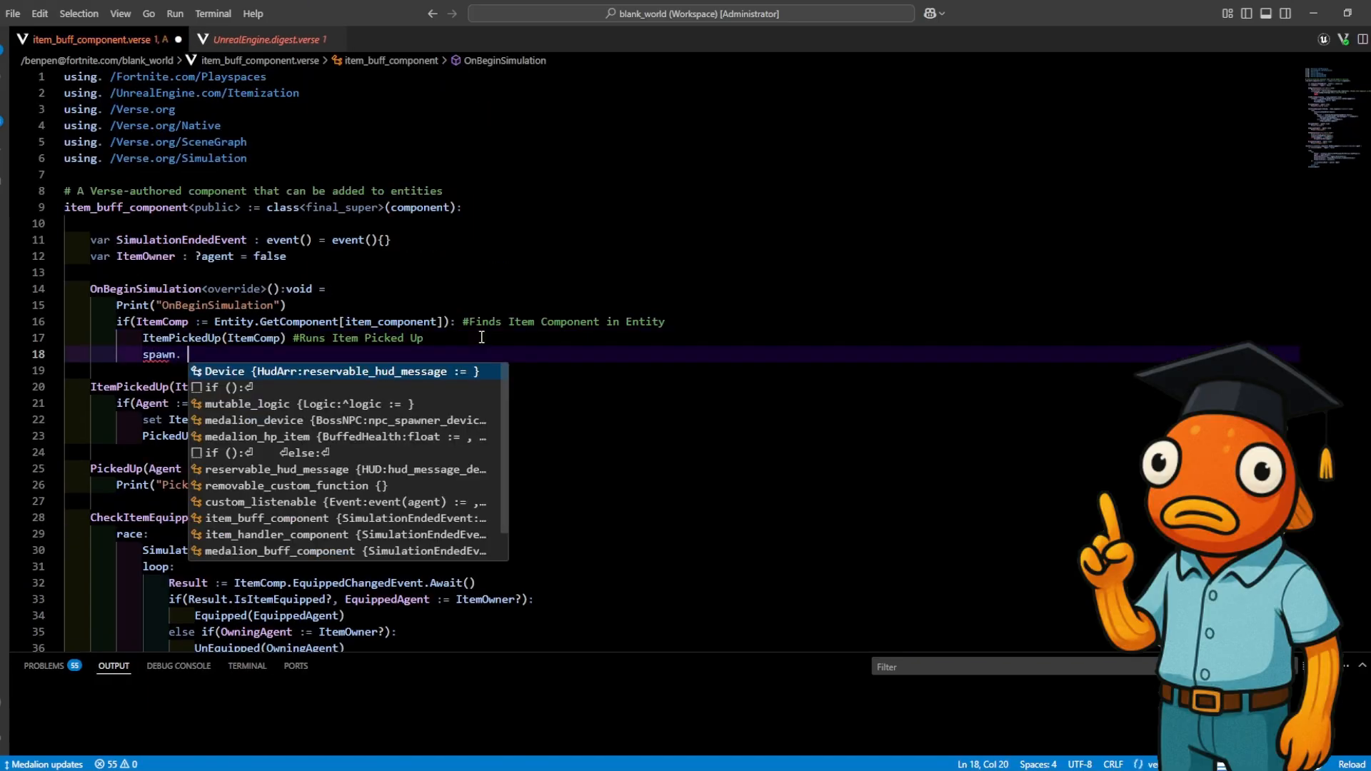
type("CheckItemEquippe")
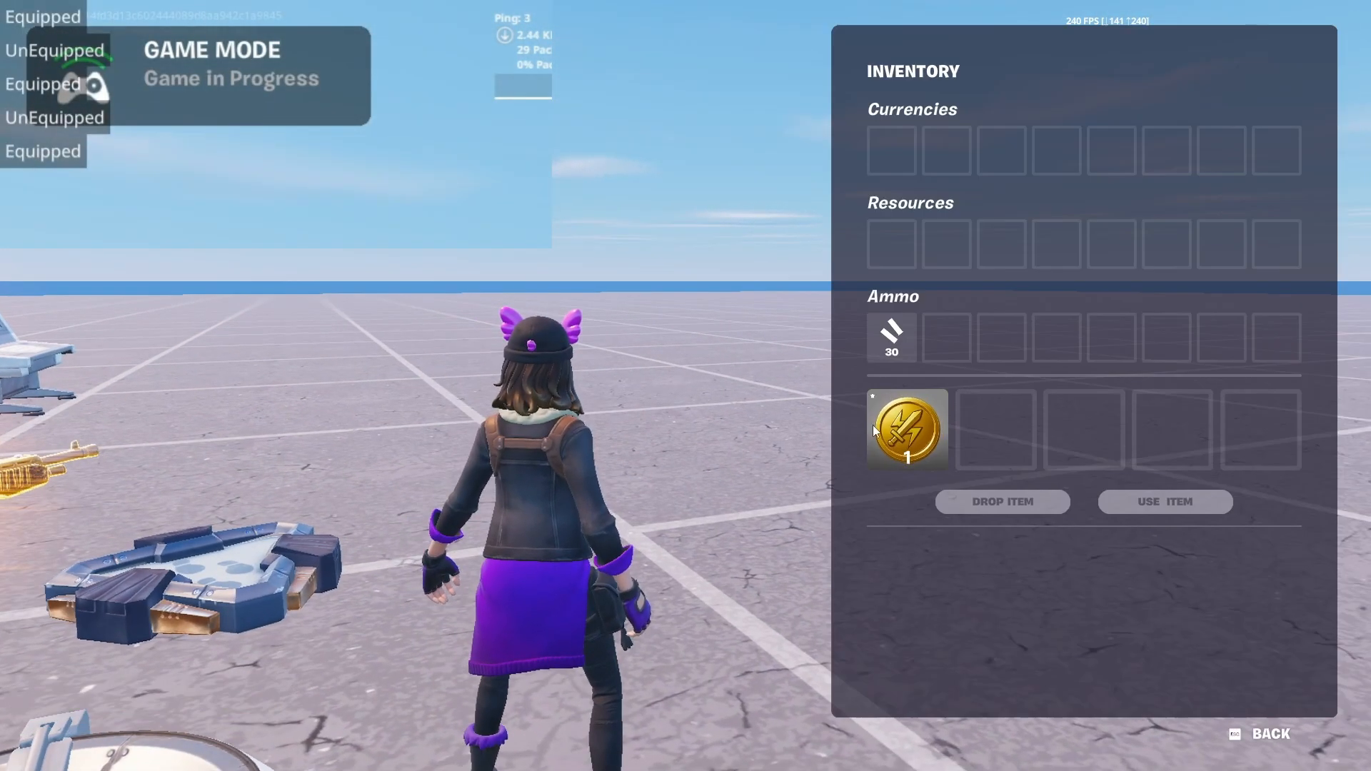
Equip the medallion from the in-game inventory to trigger the Equipped message.
left_click(1269, 733)
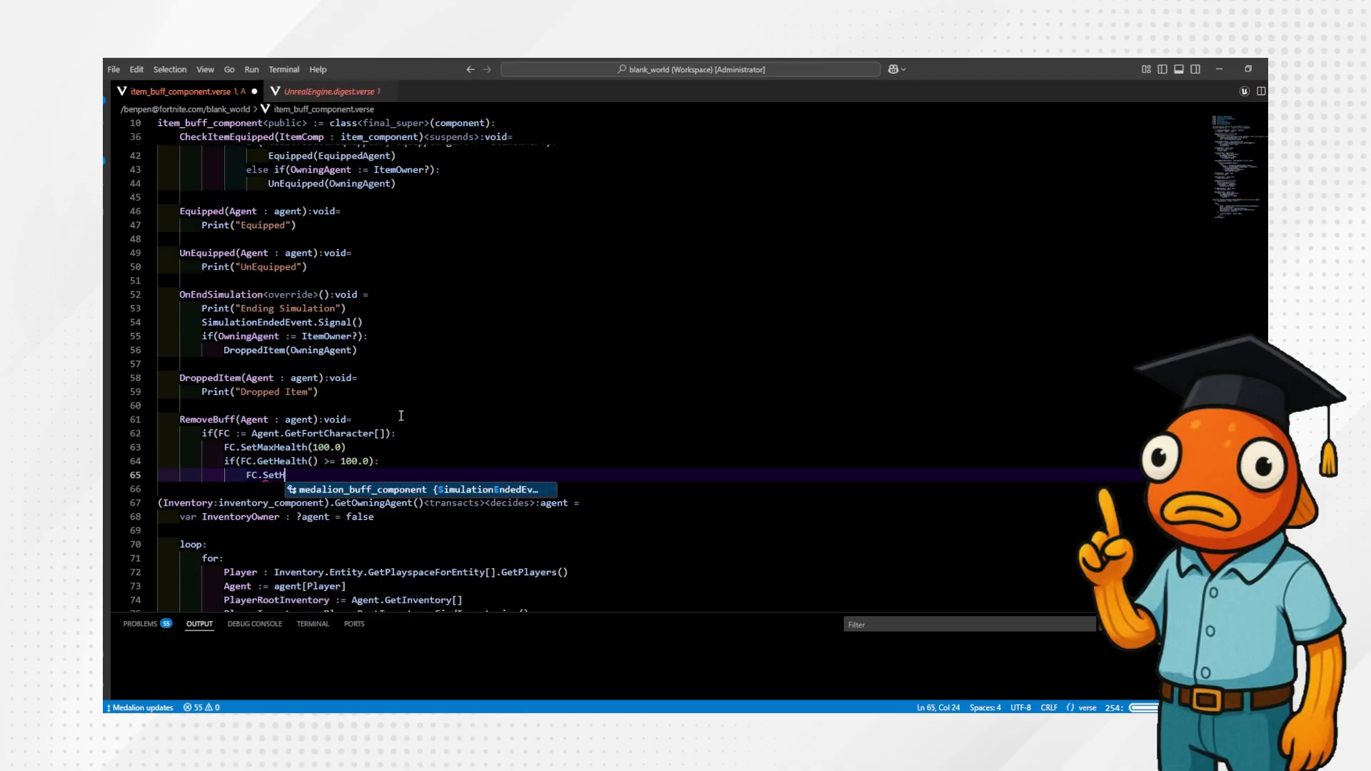
Add the RemoveBuff function, which resets max health to 100.0.
type("RemoveBuff")
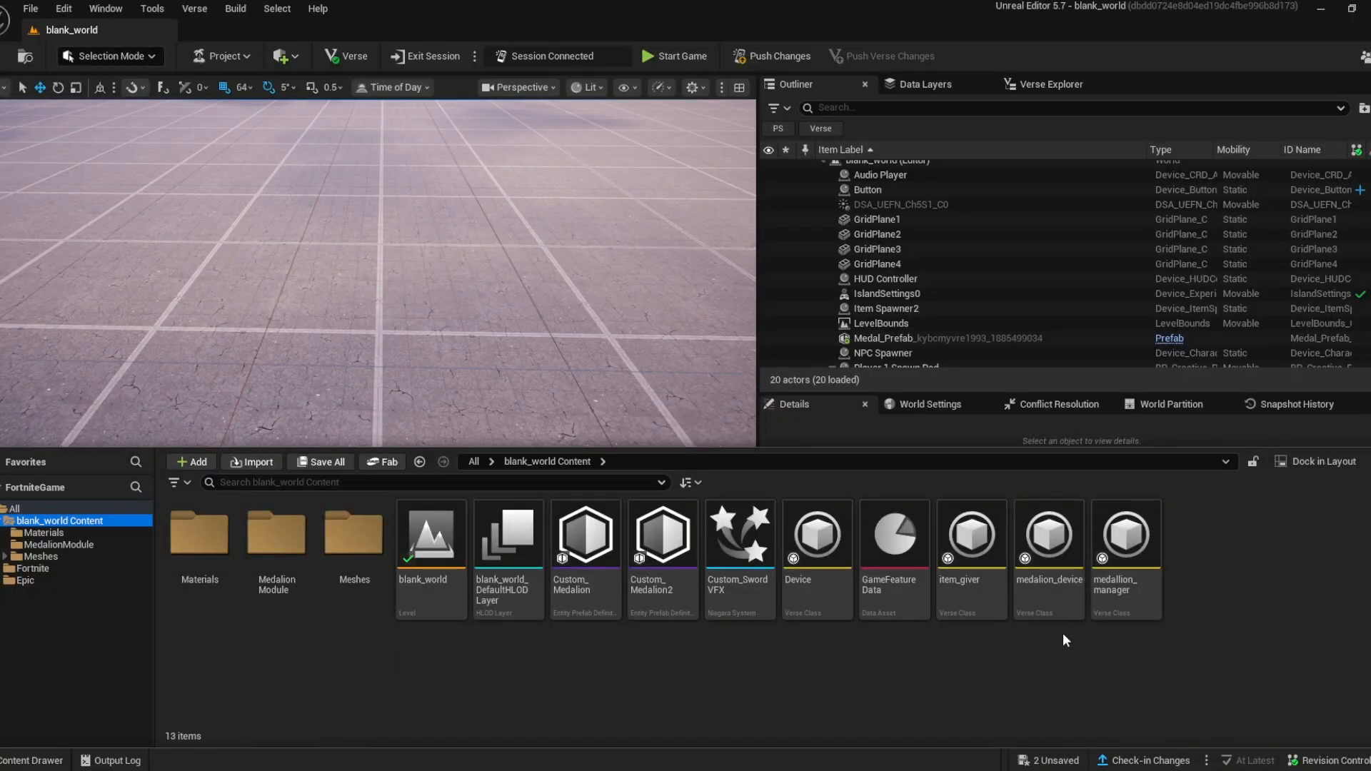
Open ZMak_Item_Template.verse from the Verse Explorer list.
left_click(674, 56)
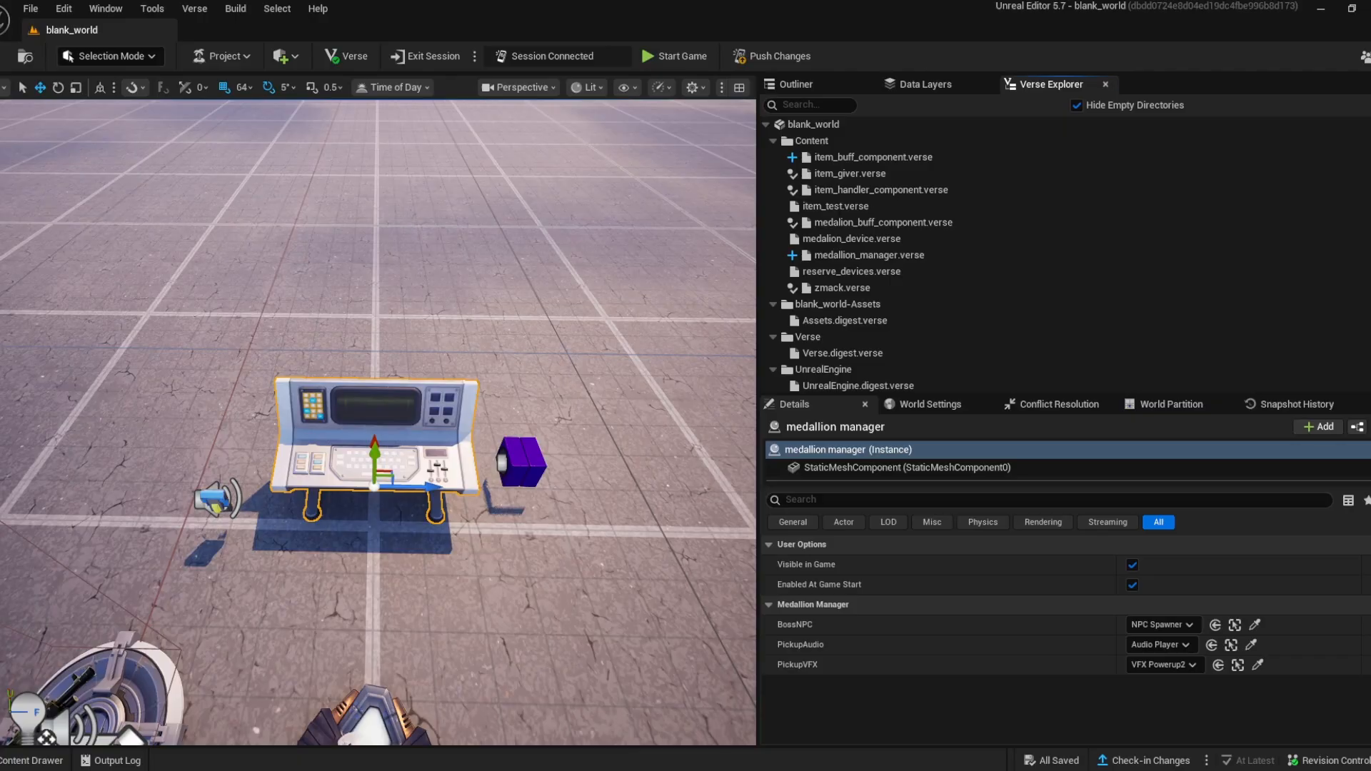
left_click(813, 124)
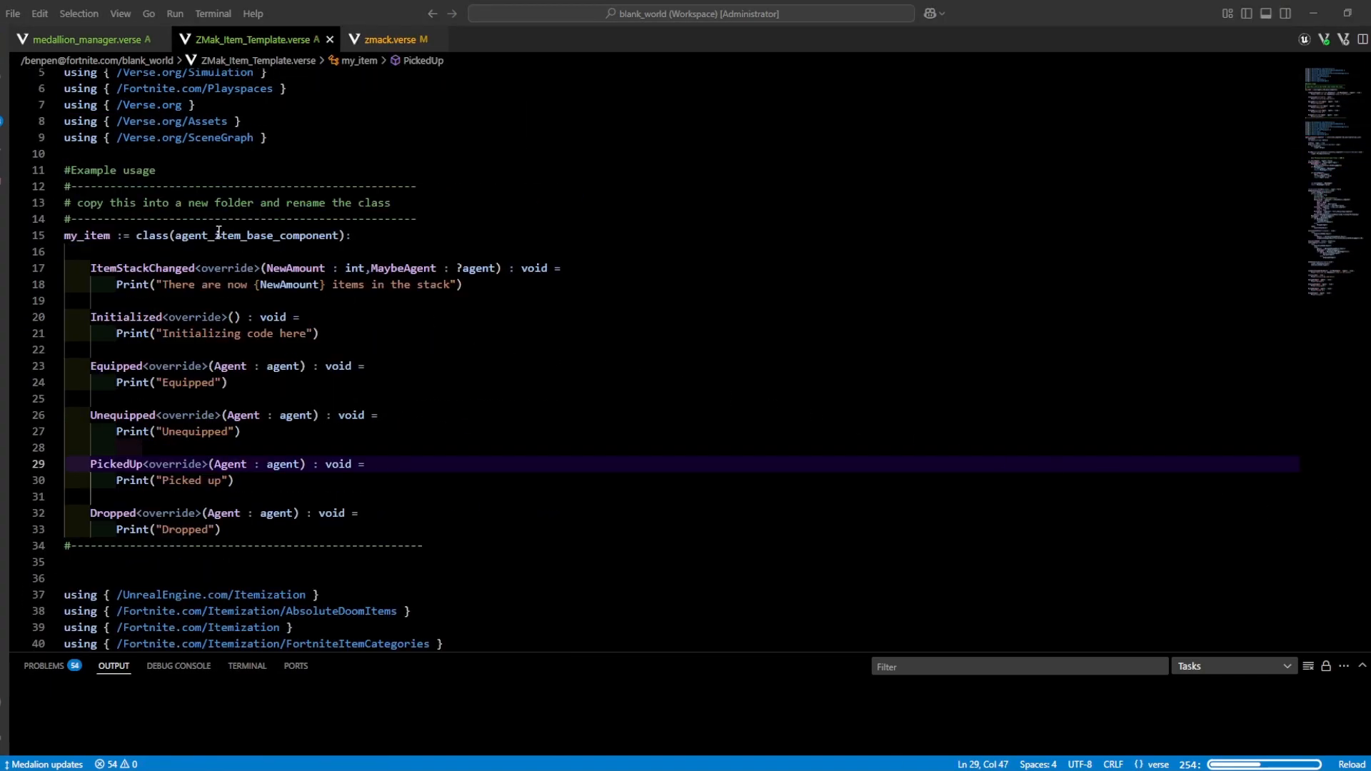
Review agent_item_base_component and item_component's stack size members in UnrealEngine.digest.verse.
double_click(257, 235)
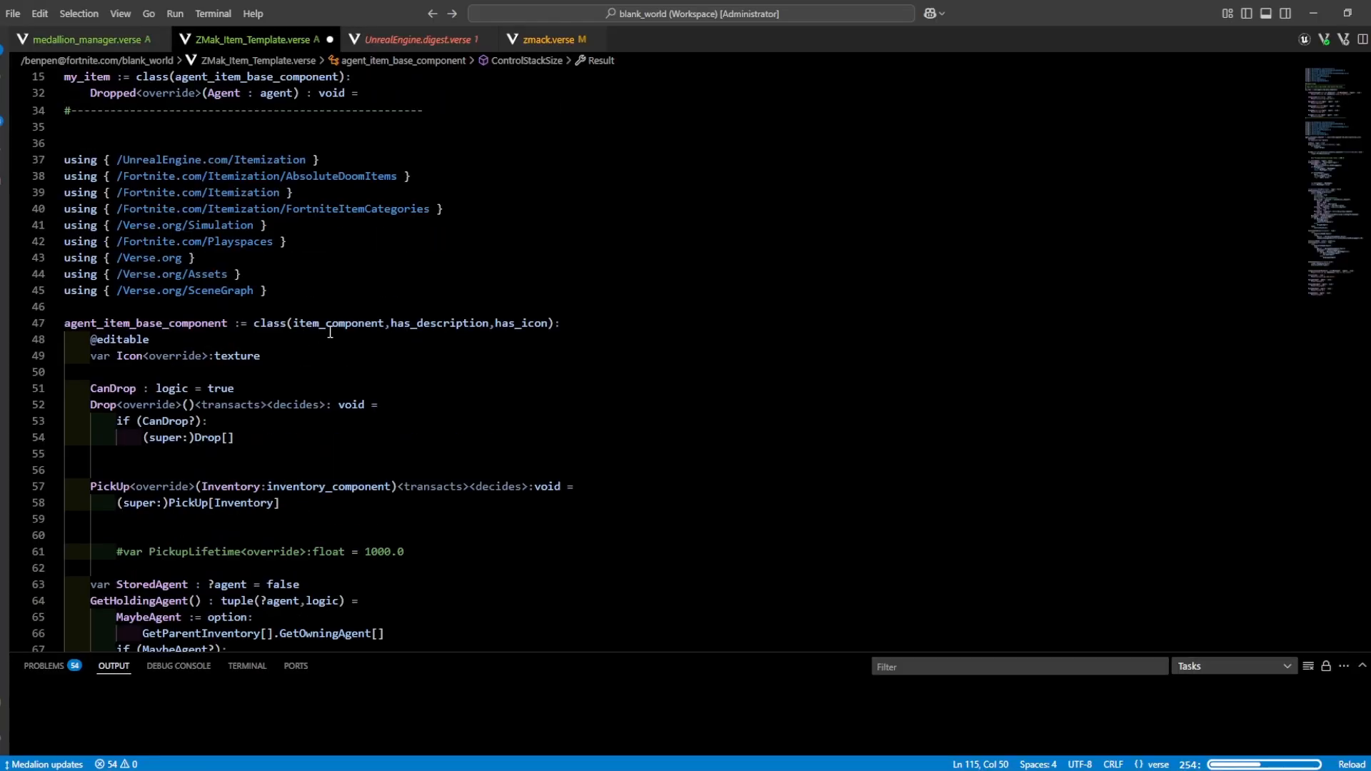
left_click(416, 39)
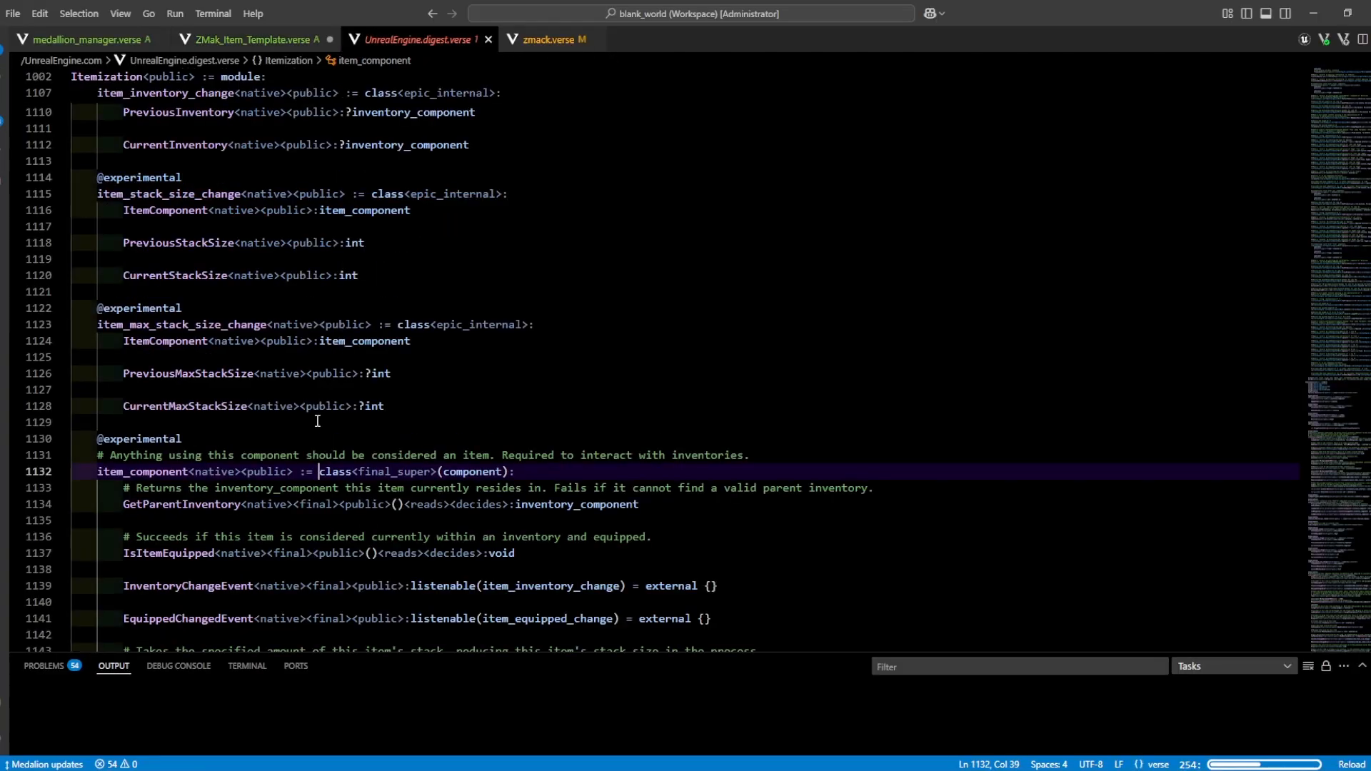
scroll("down", 3)
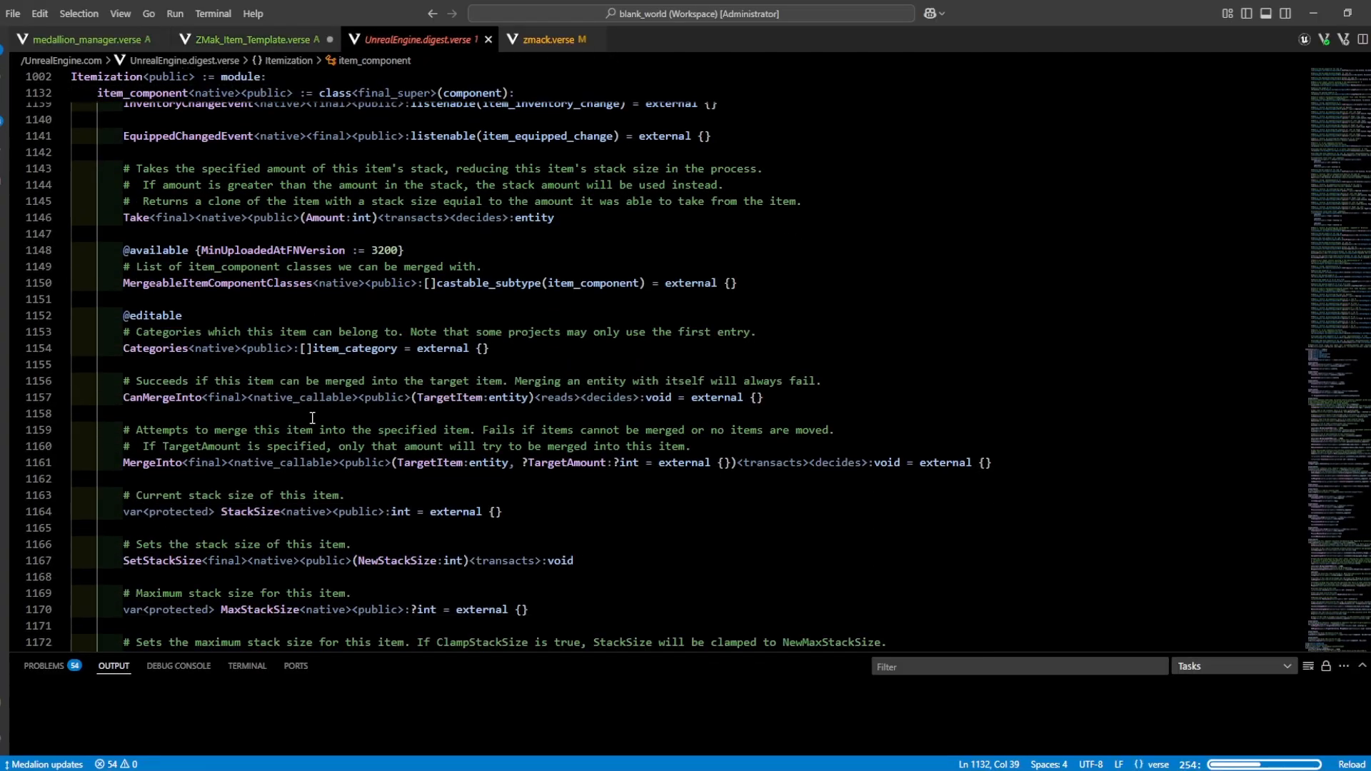
scroll("down", 3)
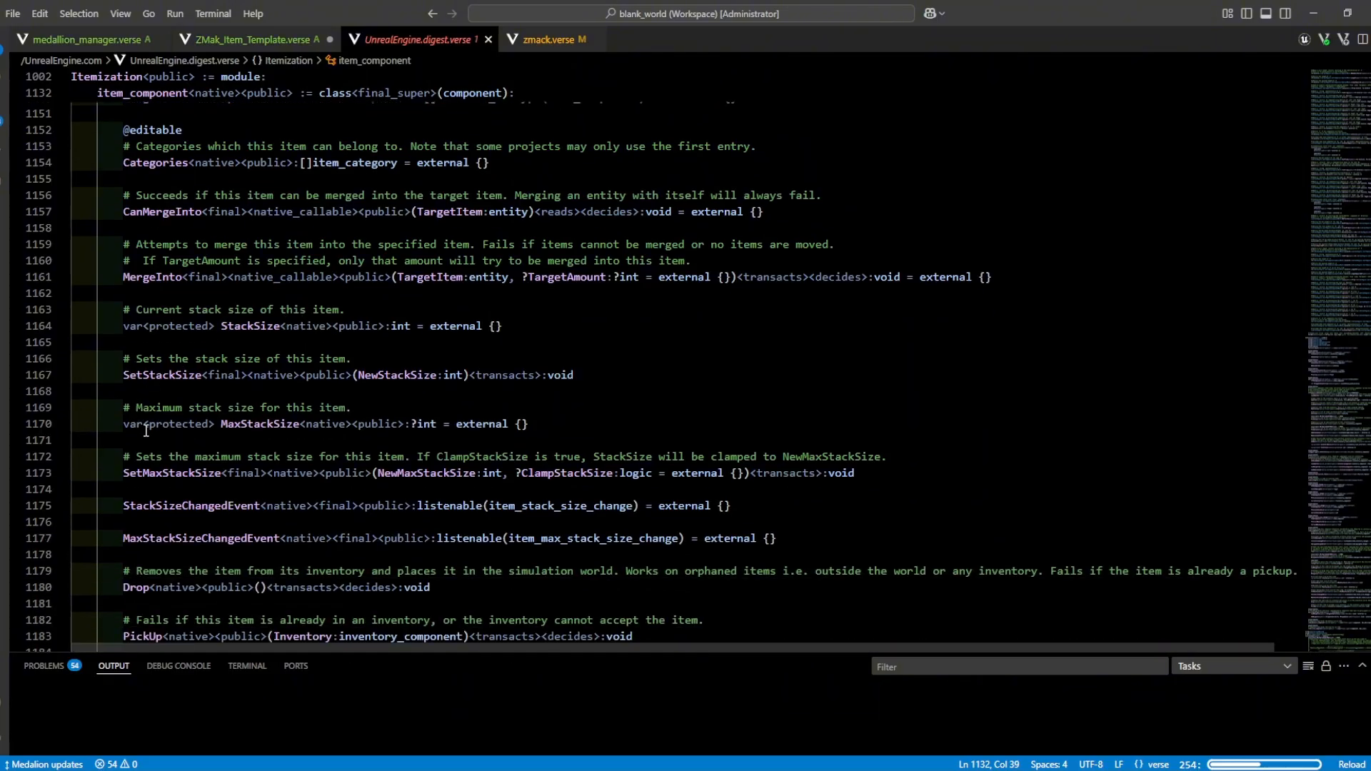
left_click_drag(123, 375, 233, 487)
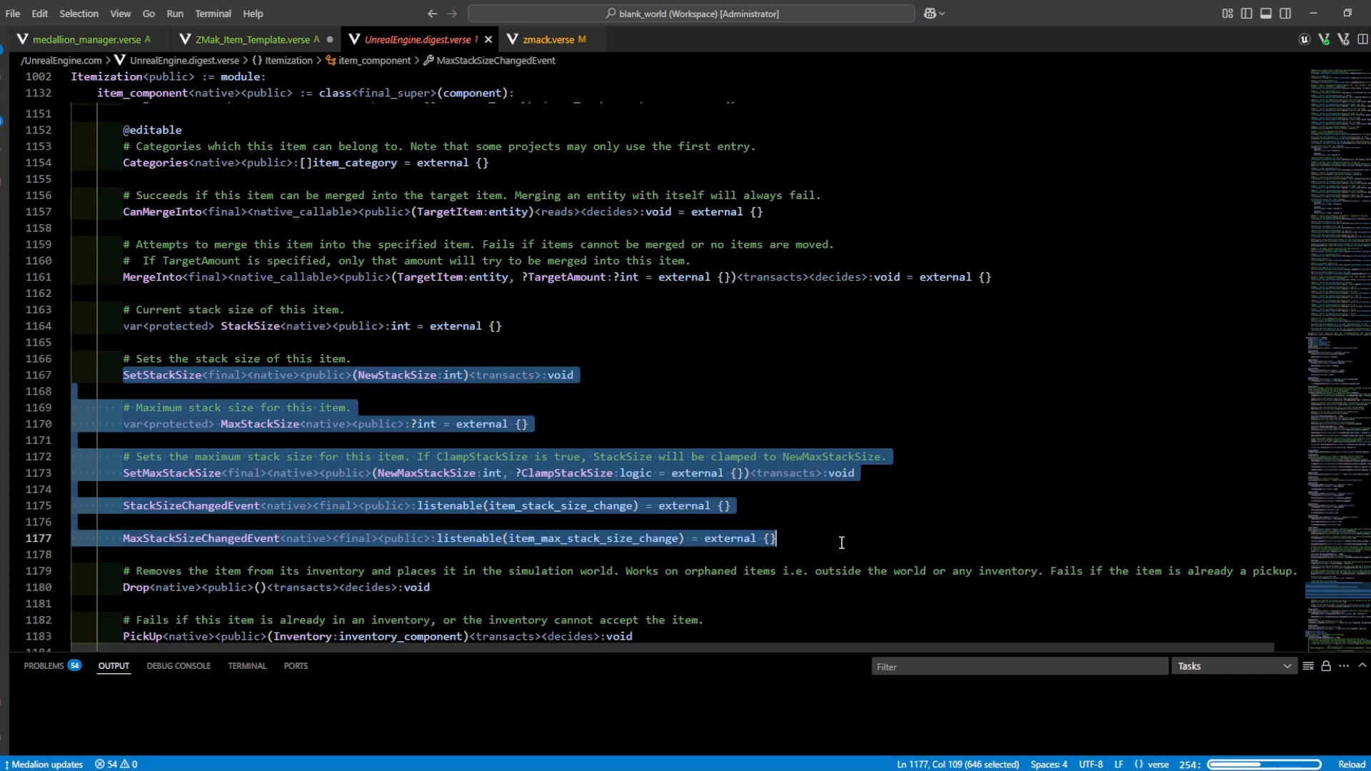
left_click(769, 537)
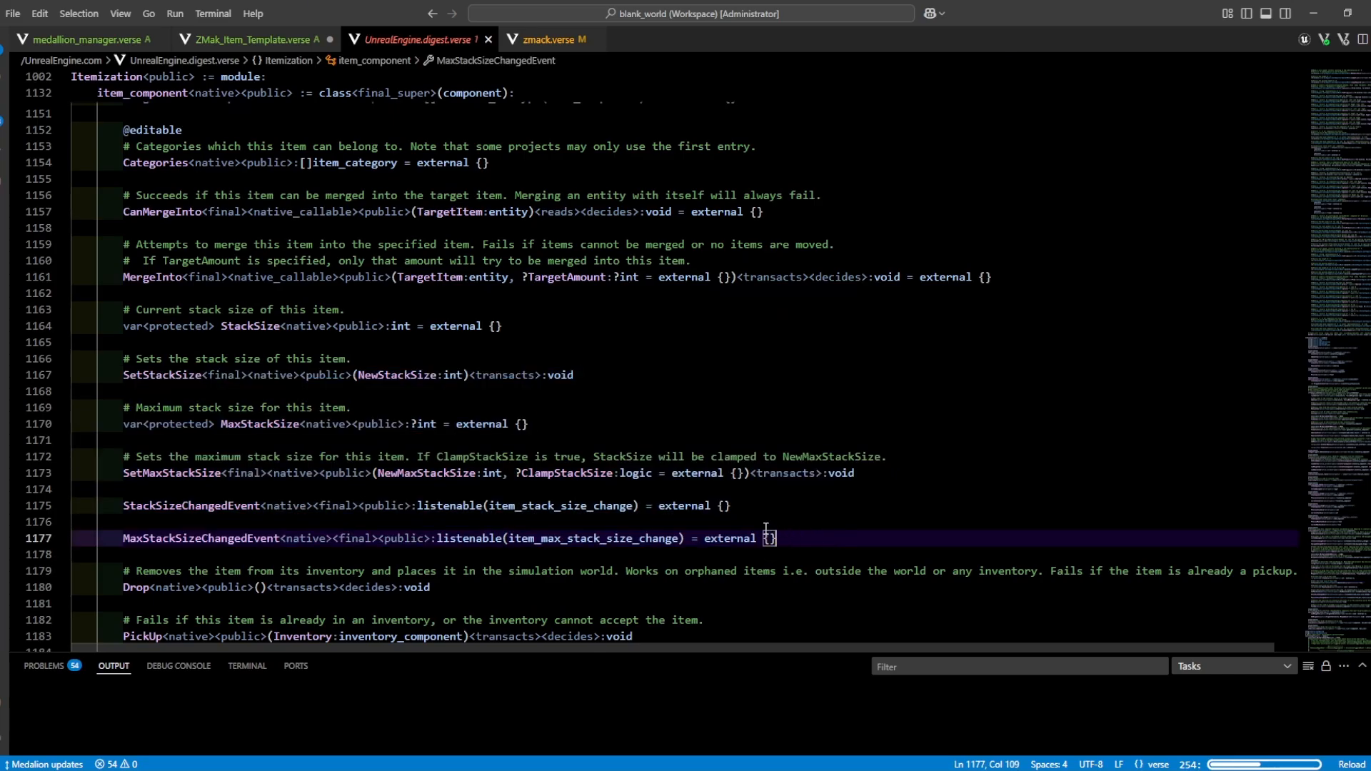
scroll("down", 3)
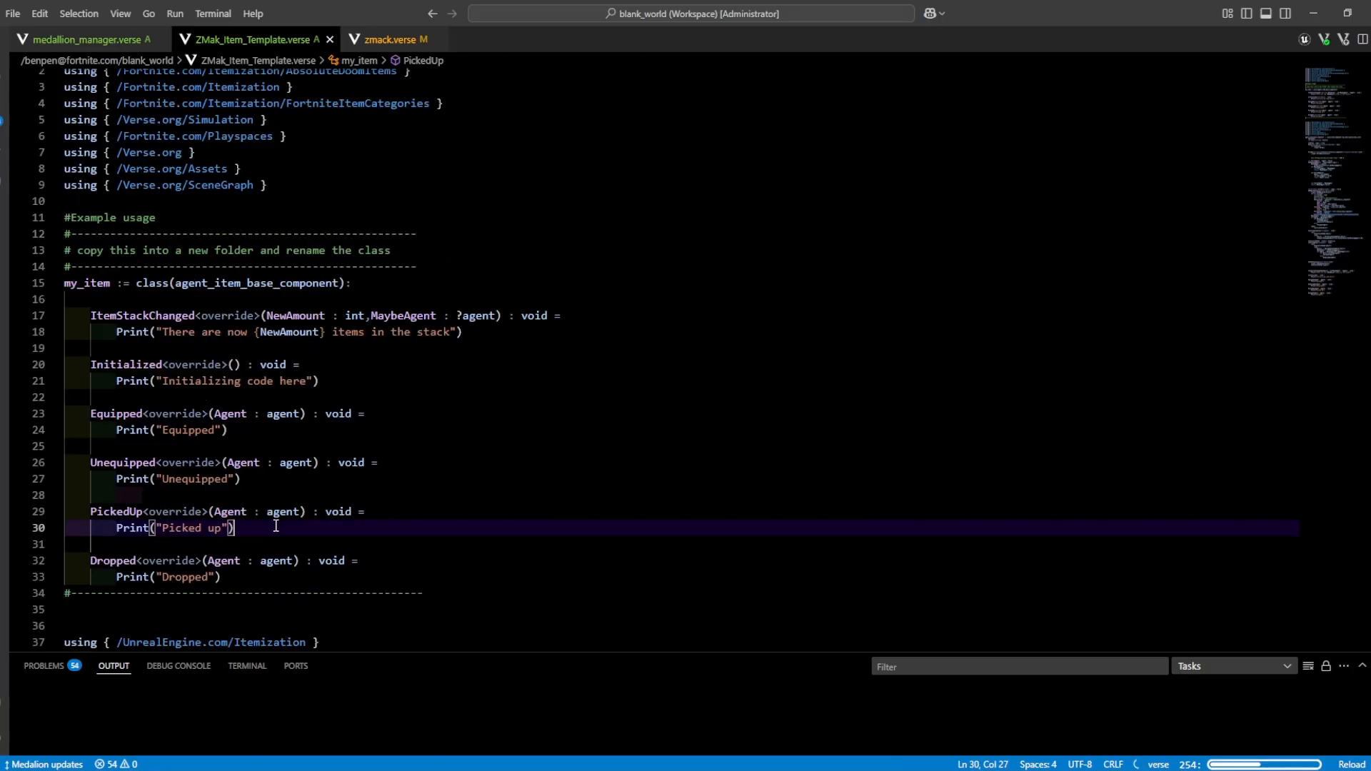
Call GrantBuff() in PickedUp and RemoveBuff() in Dropped of ZMak_Item_Template.verse.
type("GrantBuff()")
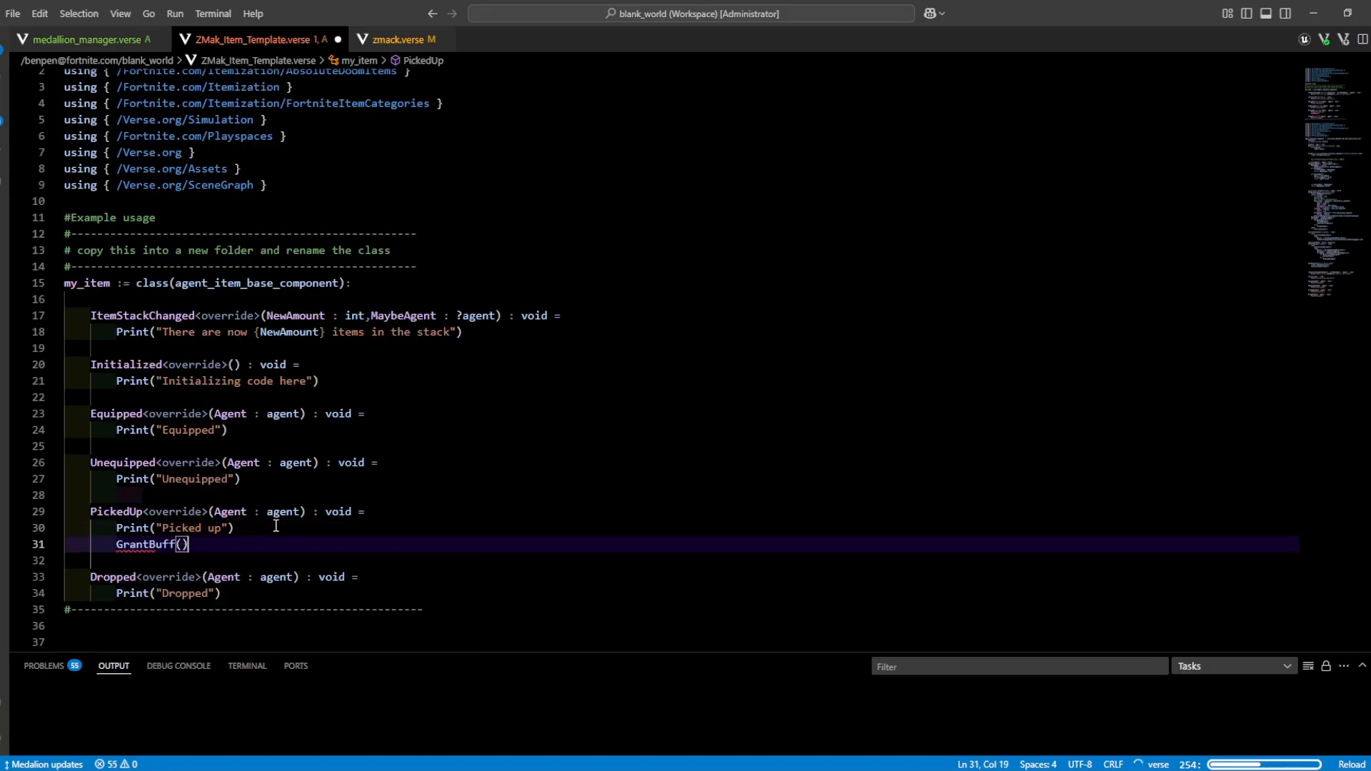
type("RemoveBuff(")
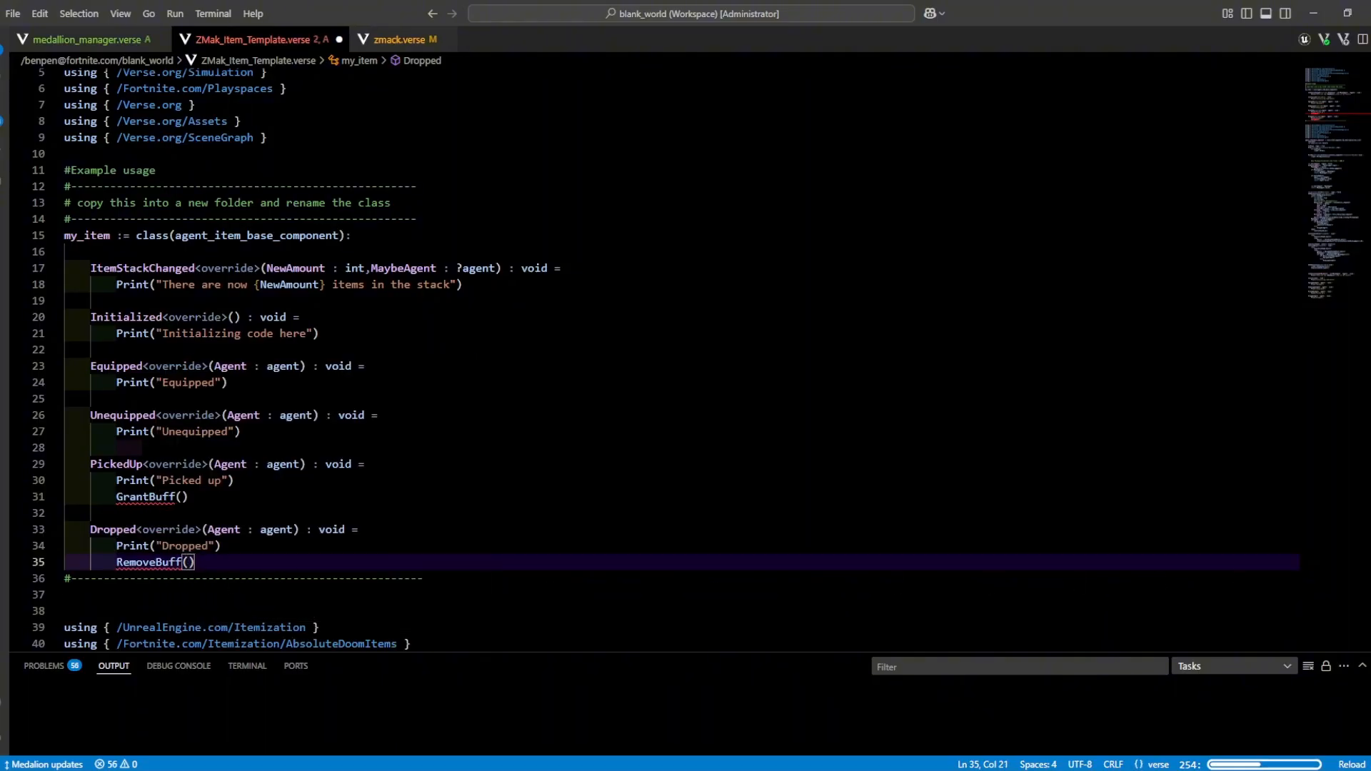
mouse_move(258, 503)
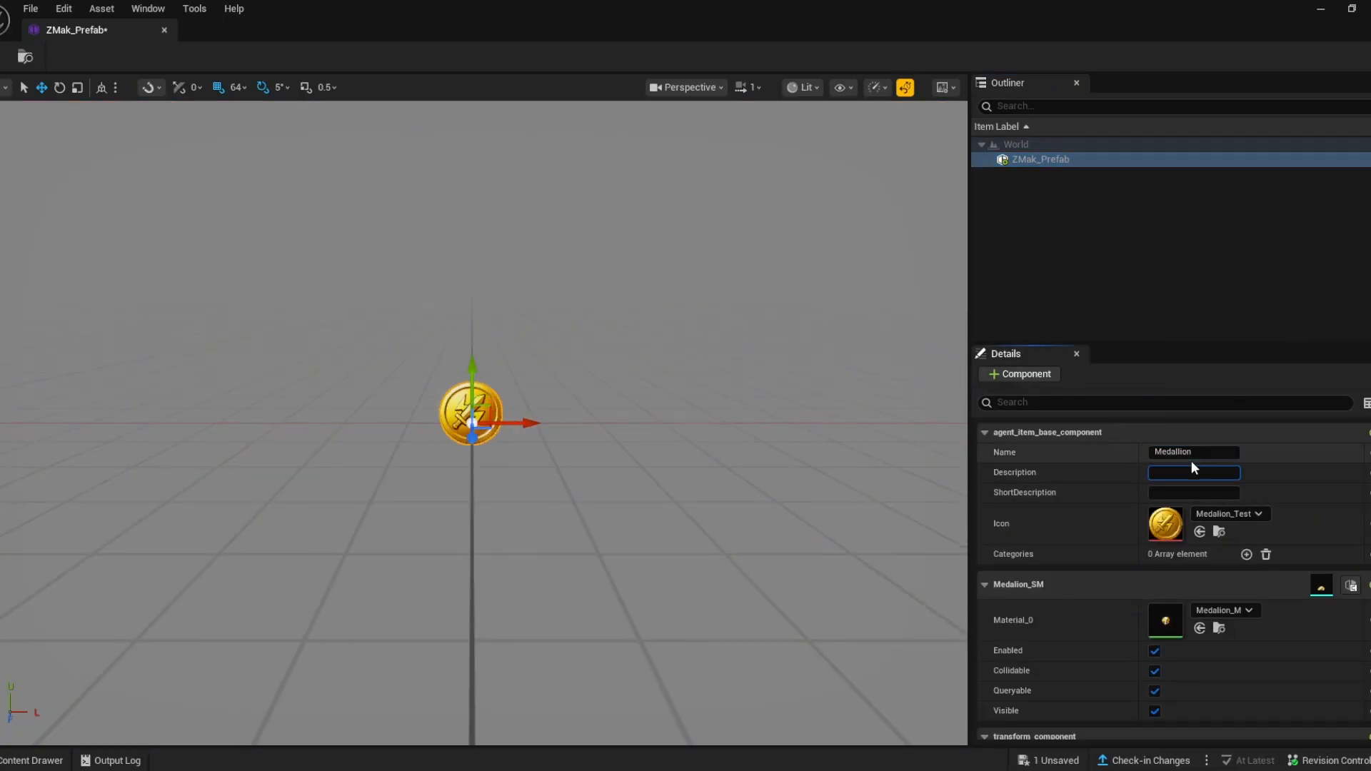
Describe the medallion as 'This is a Medallion', add one category element, and collapse Medallion_SM.
type("This is a Medallion")
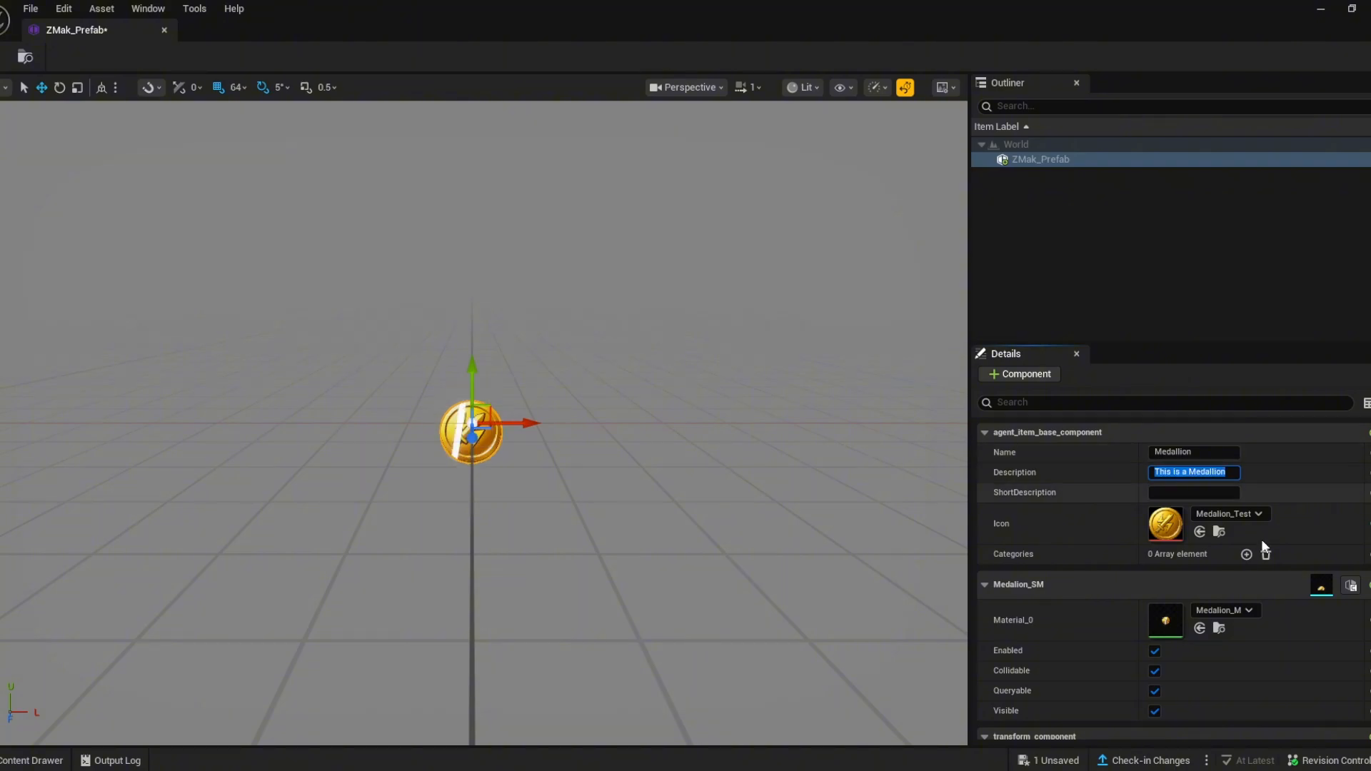
left_click(1247, 553)
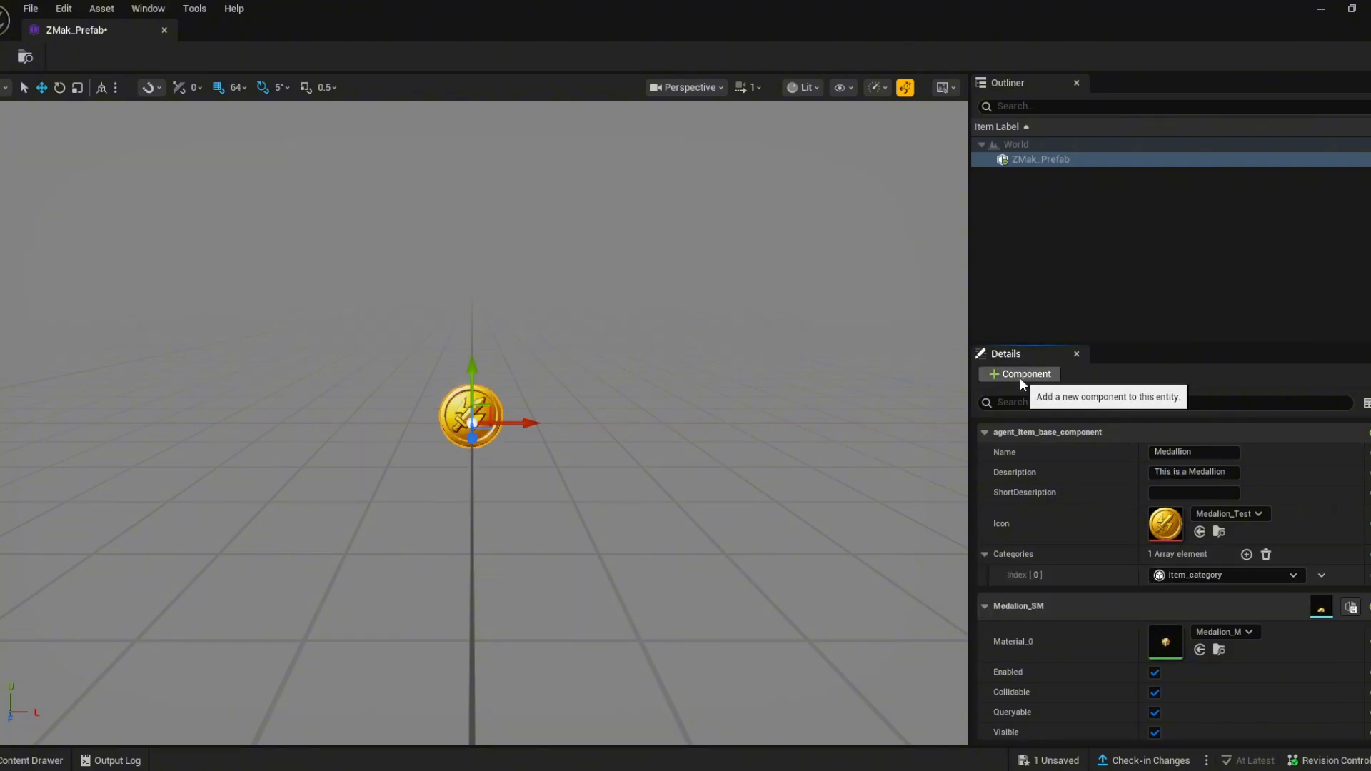
left_click(1020, 374)
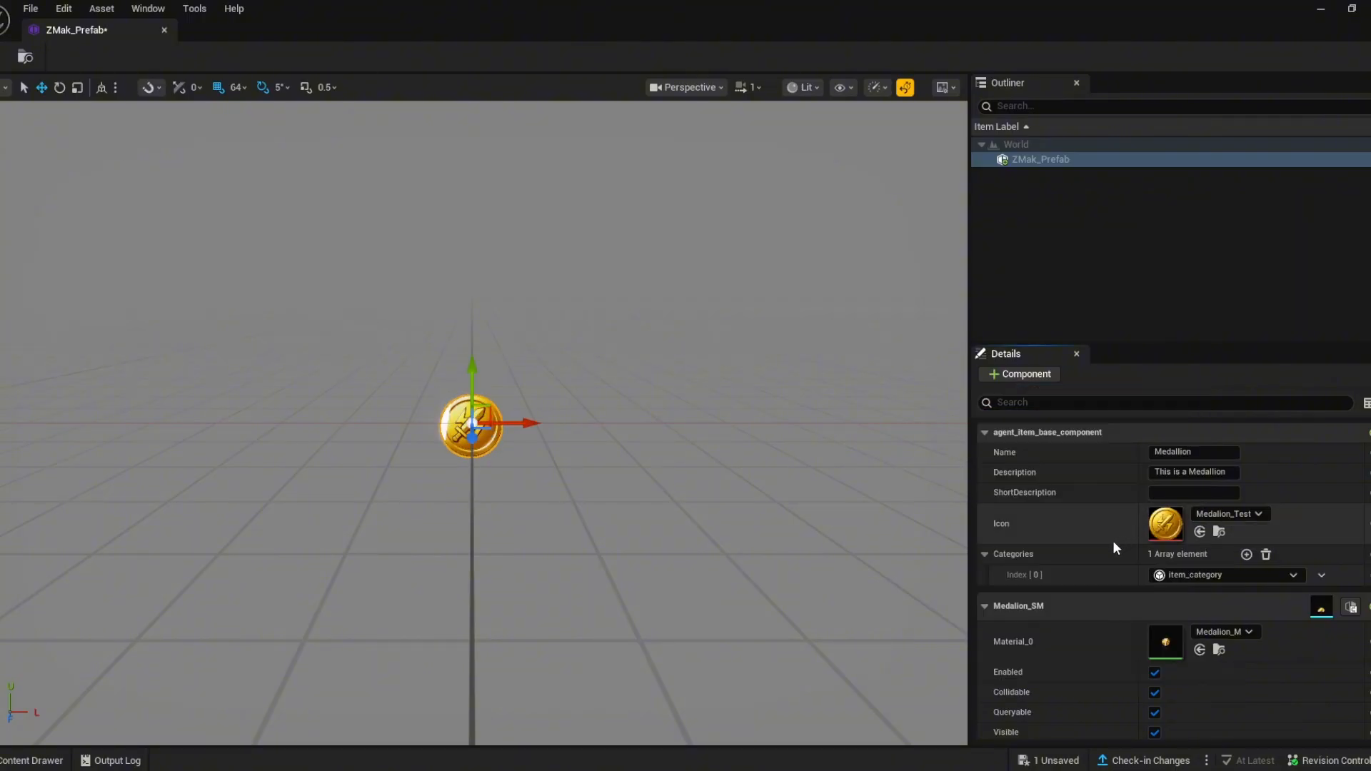
left_click(986, 605)
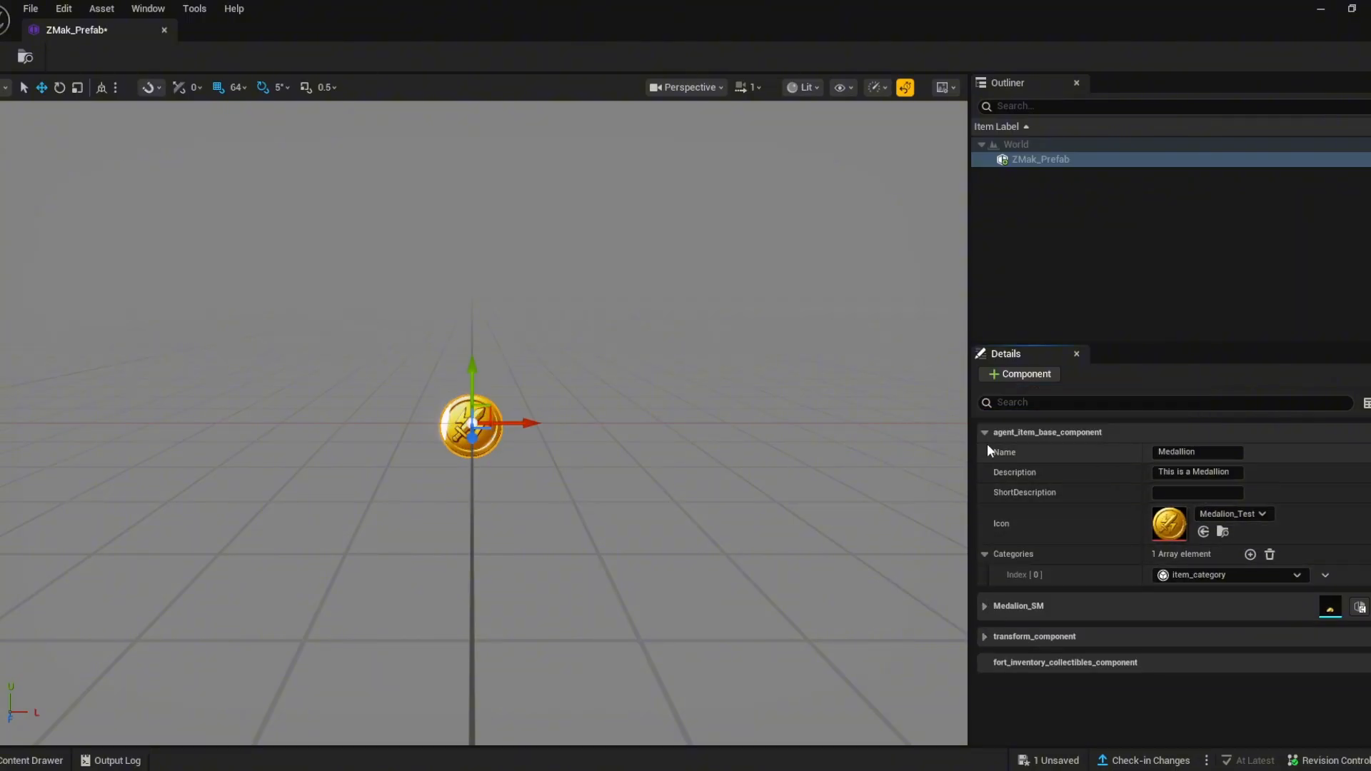